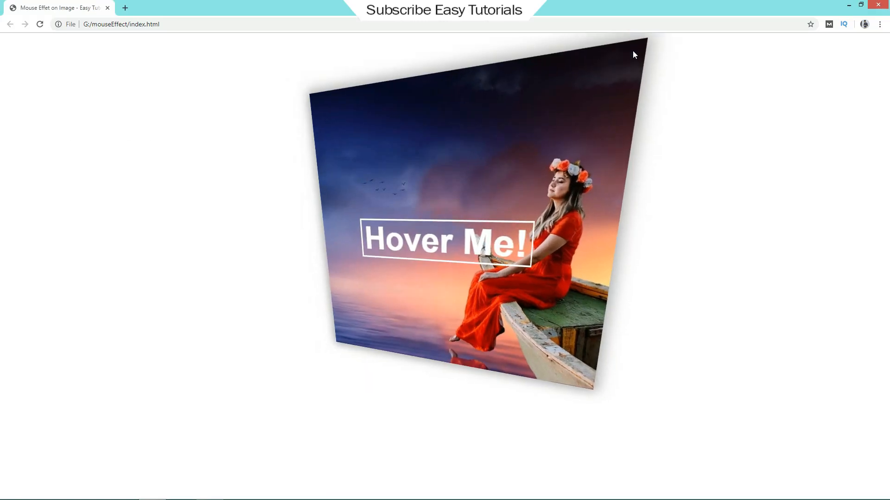
mouse_move(259, 62)
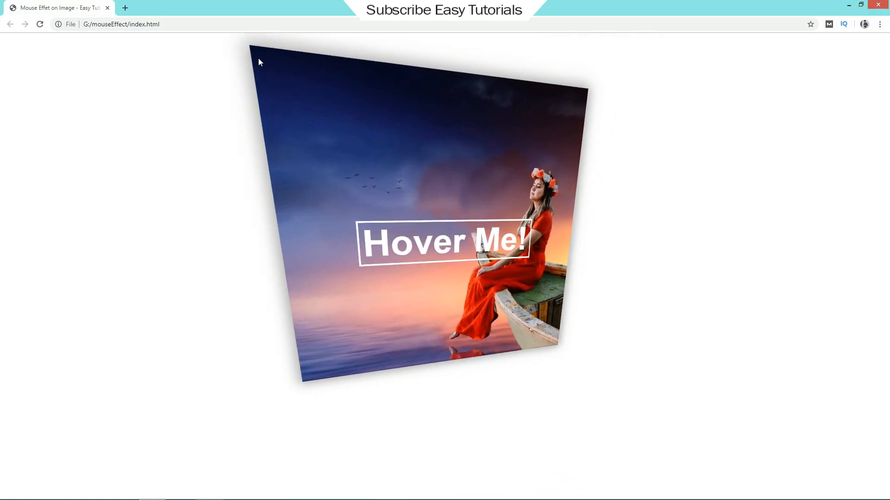
mouse_move(261, 426)
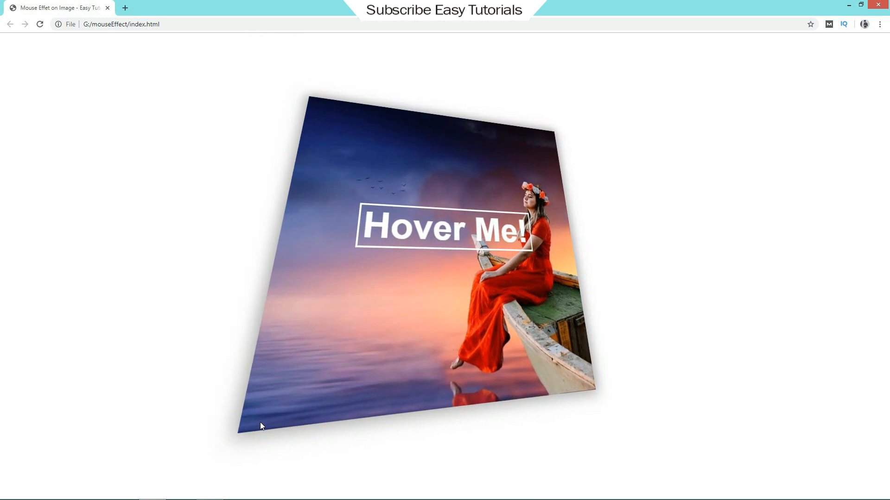
mouse_move(579, 129)
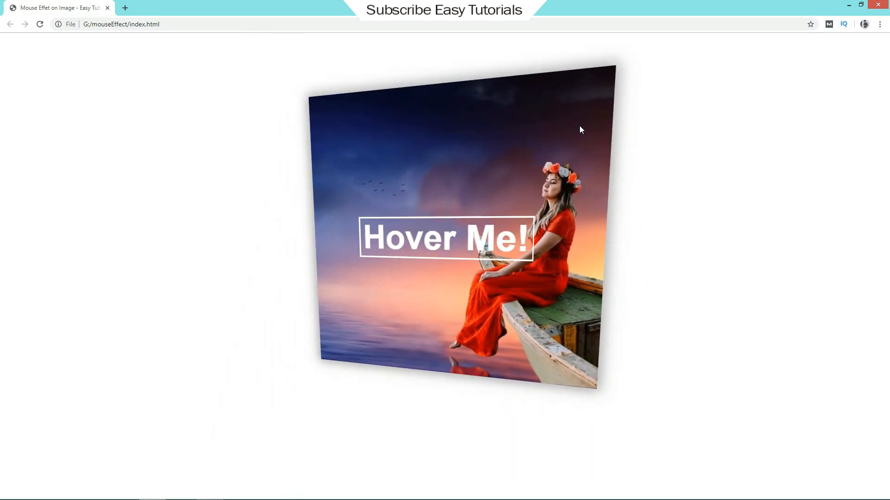
mouse_move(256, 409)
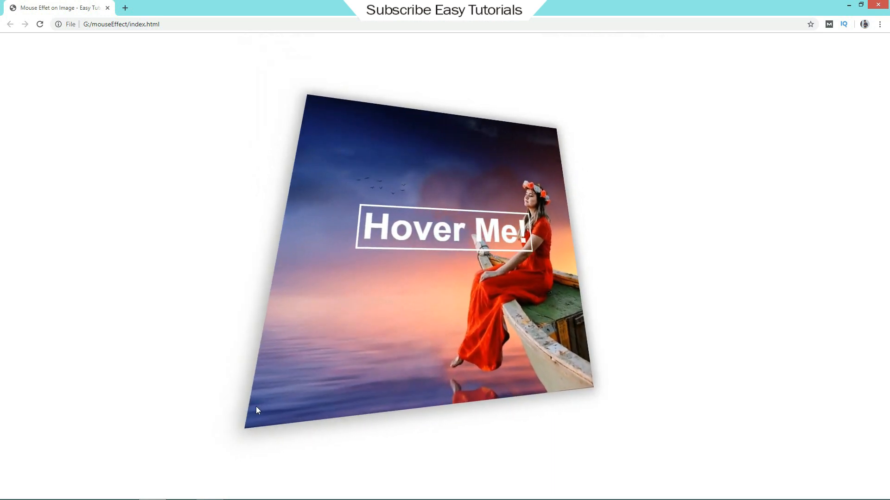
mouse_move(507, 157)
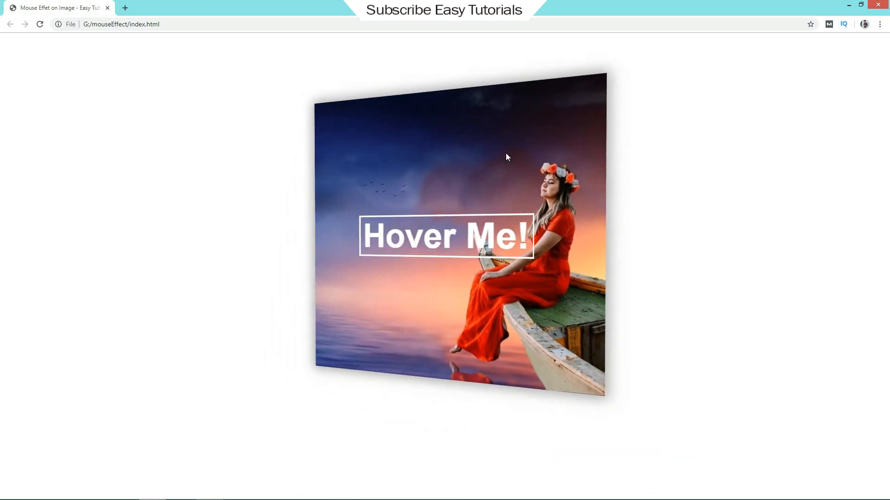
mouse_move(283, 369)
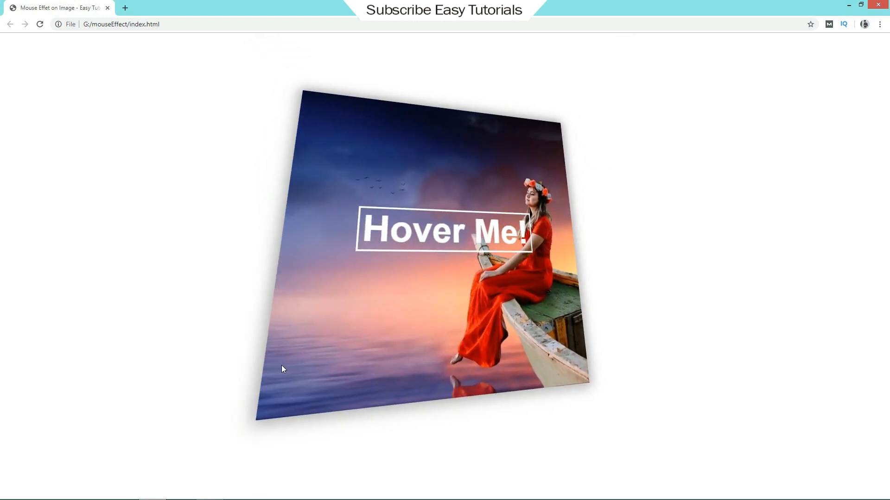
mouse_move(340, 139)
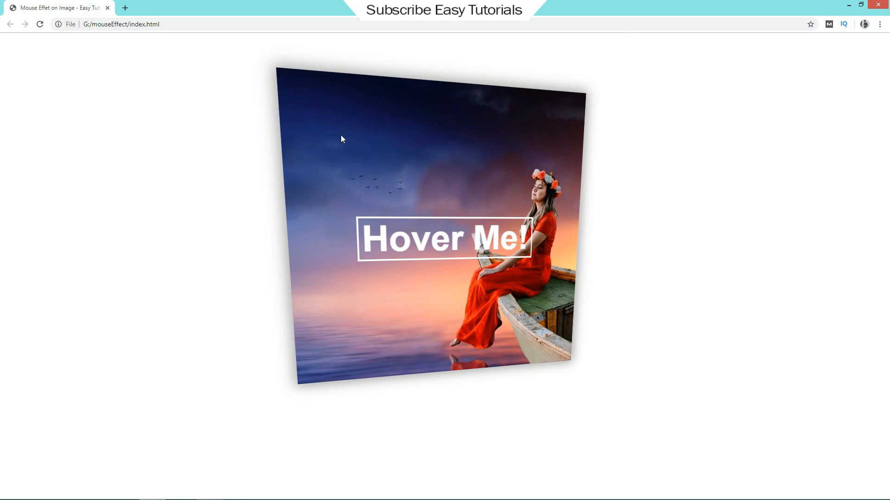
mouse_move(644, 419)
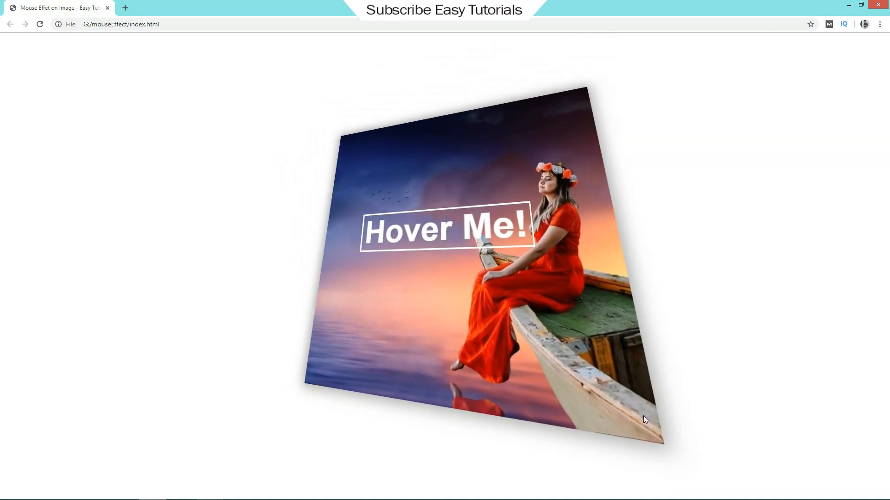
mouse_move(267, 412)
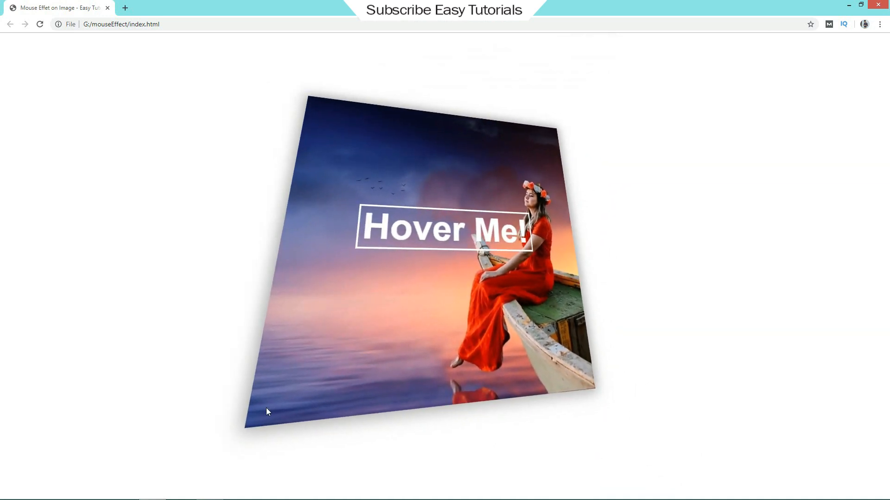
mouse_move(620, 68)
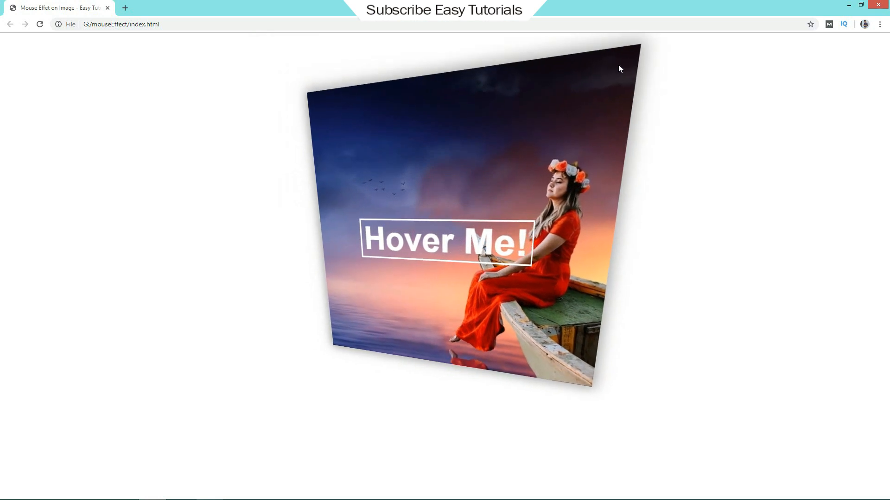
mouse_move(380, 349)
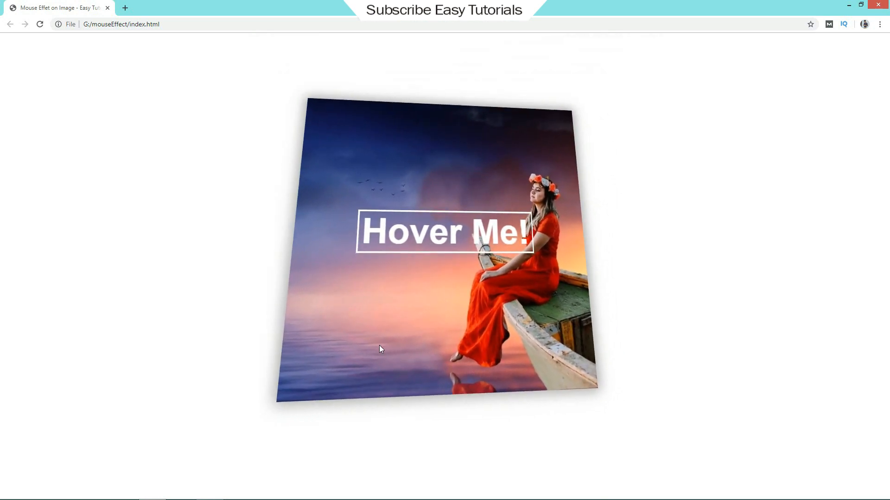
mouse_move(448, 119)
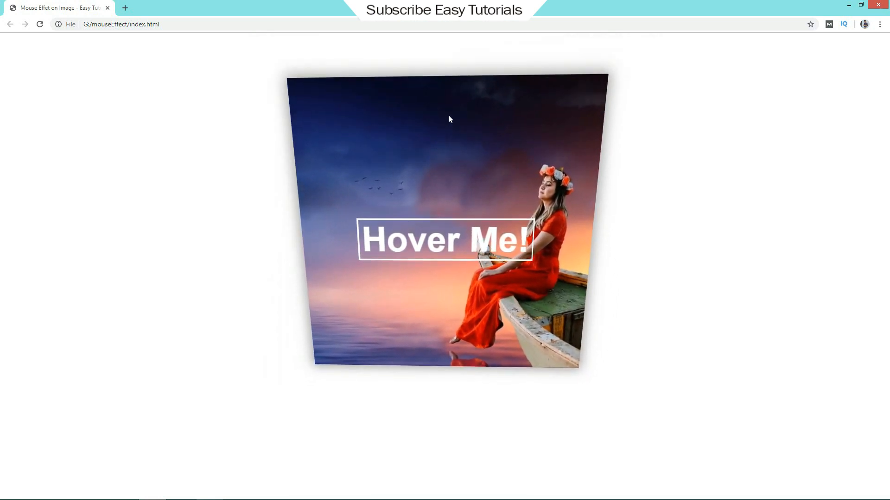
mouse_move(300, 278)
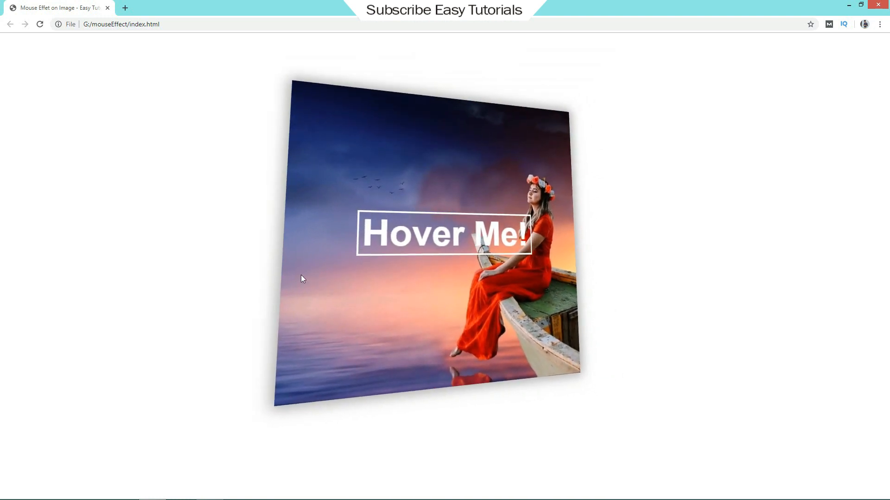
mouse_move(437, 236)
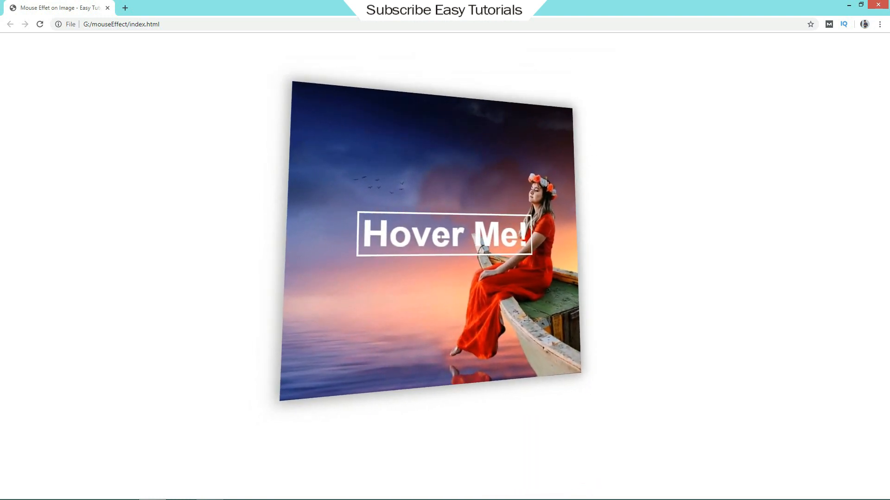
mouse_move(333, 372)
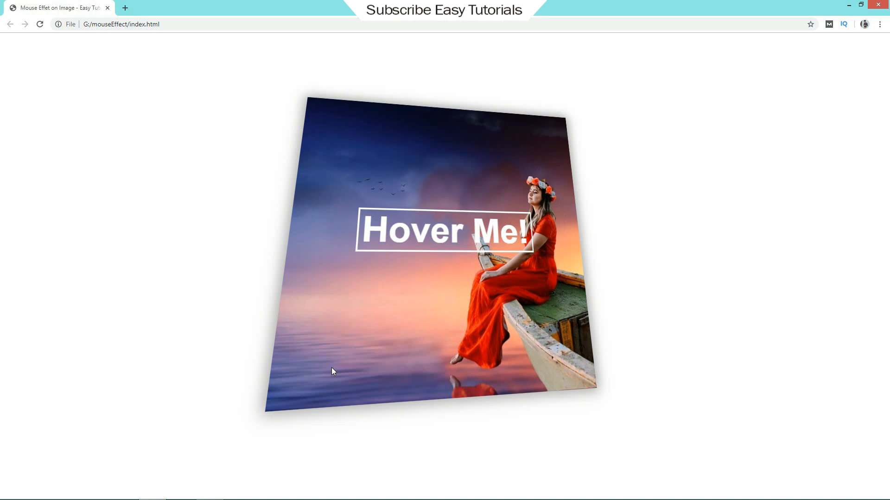
mouse_move(588, 282)
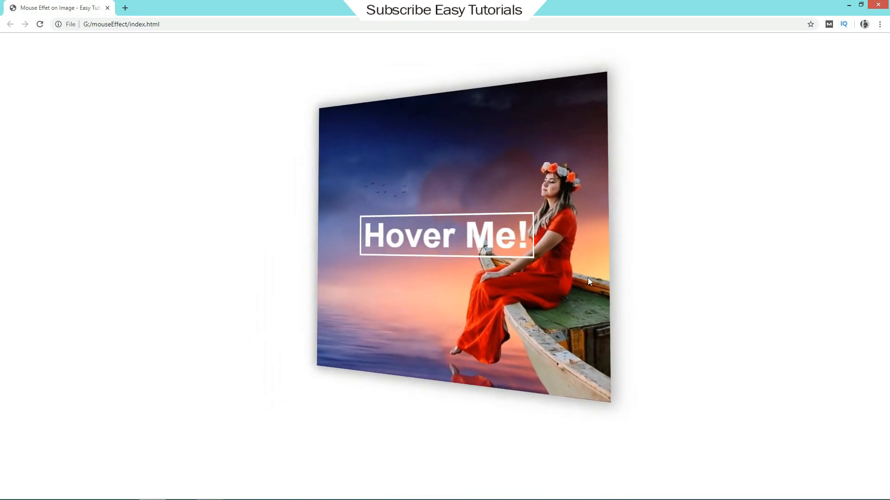
mouse_move(408, 148)
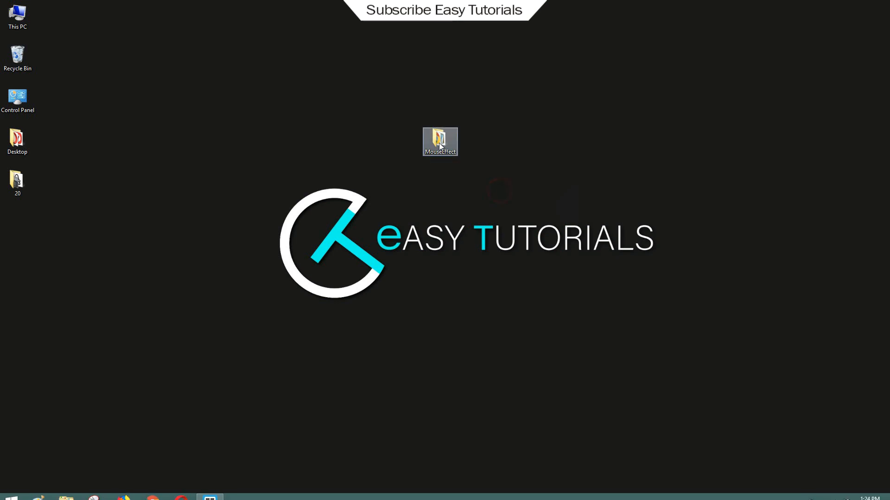
mouse_move(482, 129)
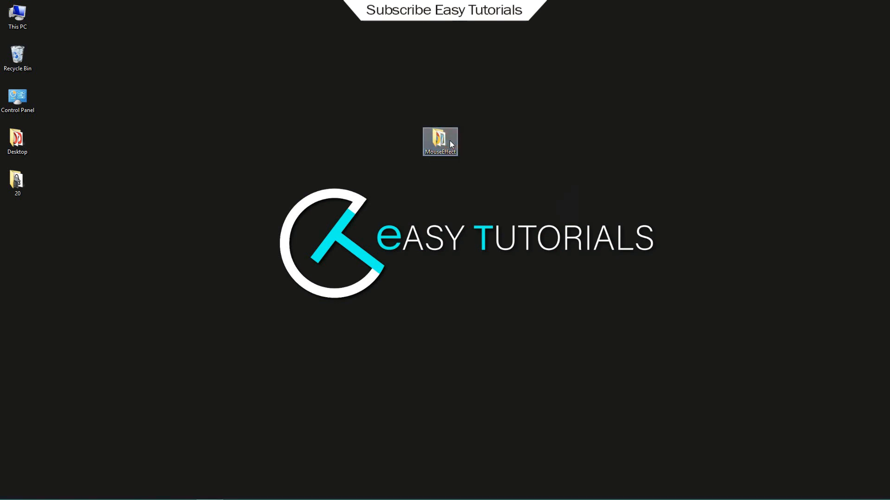
Open the MouseEffect project folder in File Explorer, clear the selection, then close it
double_click(439, 141)
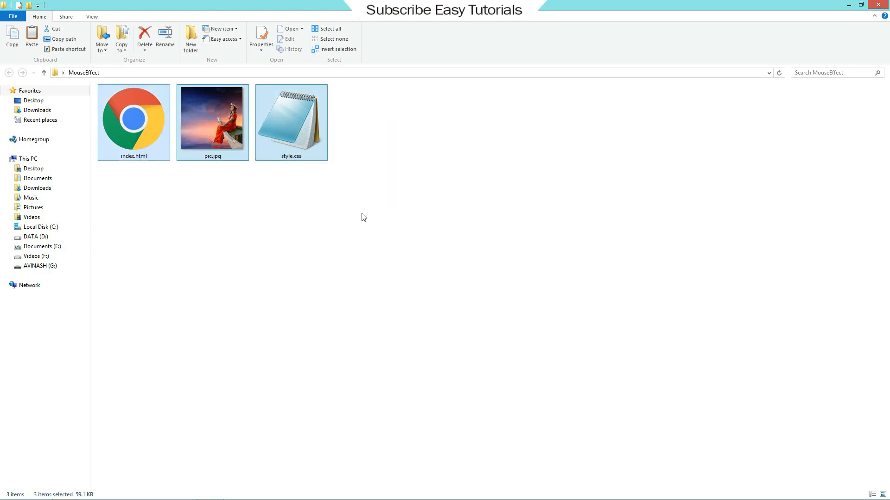
click(448, 218)
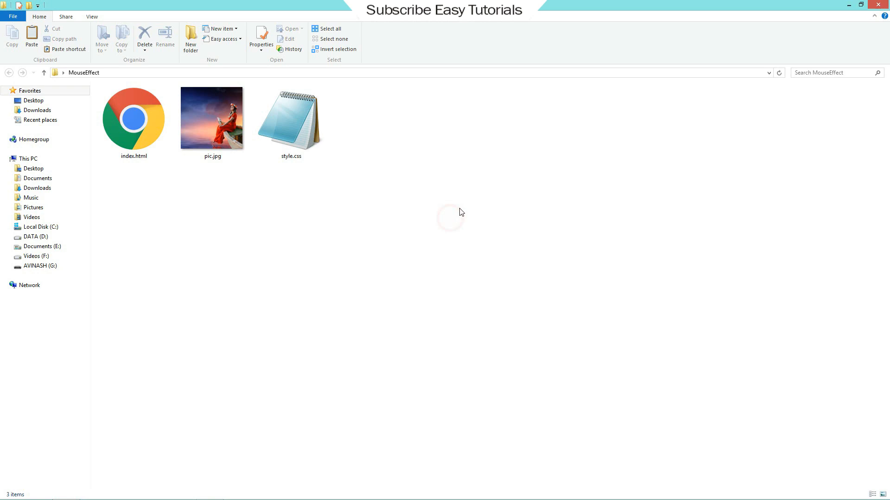
click(861, 5)
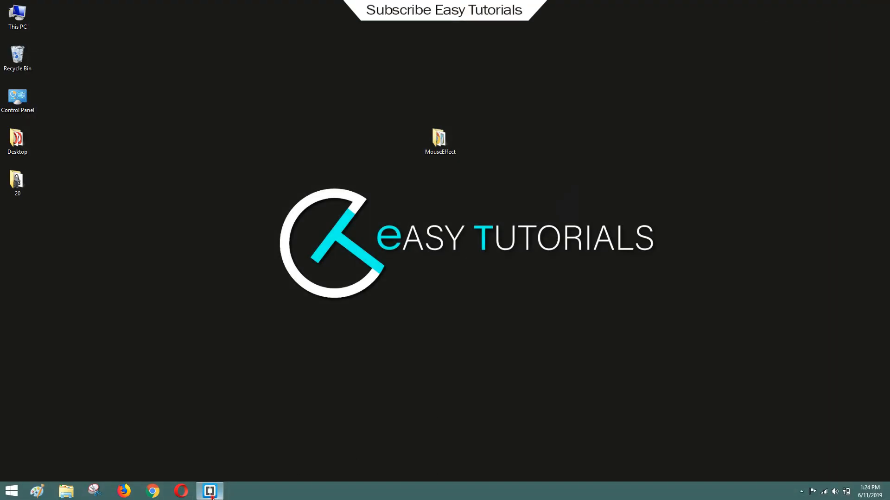
Open style.css and index.html in Brackets, with the cursor inside index.html's empty body
click(209, 490)
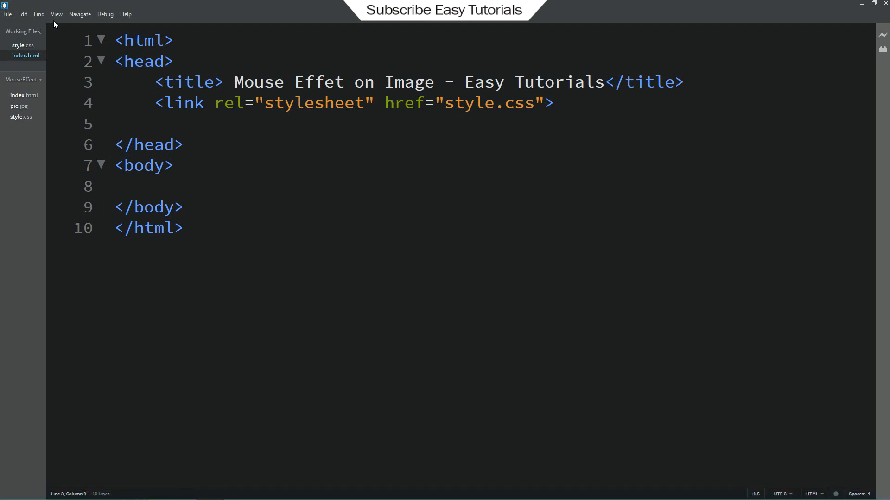
click(23, 45)
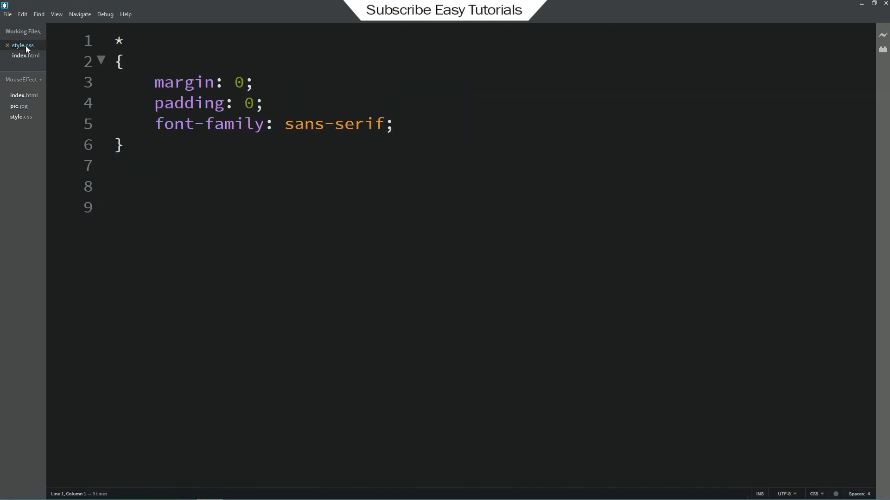
key(ctrl+a)
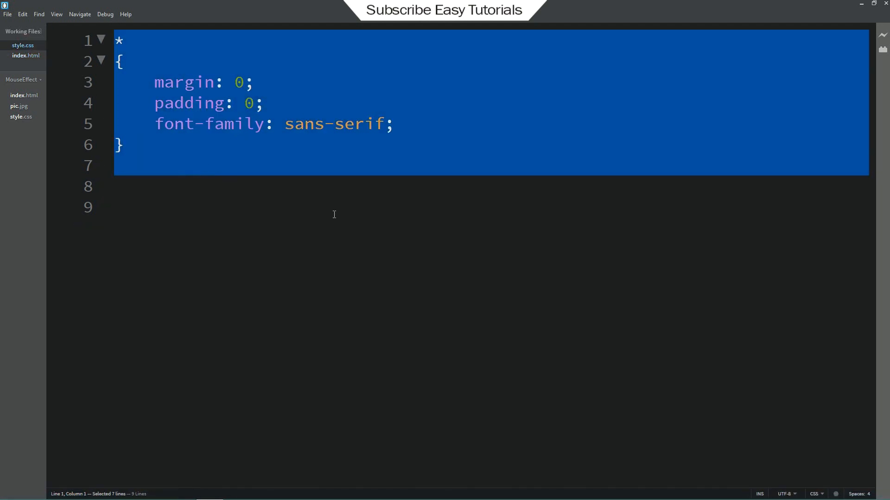
click(334, 207)
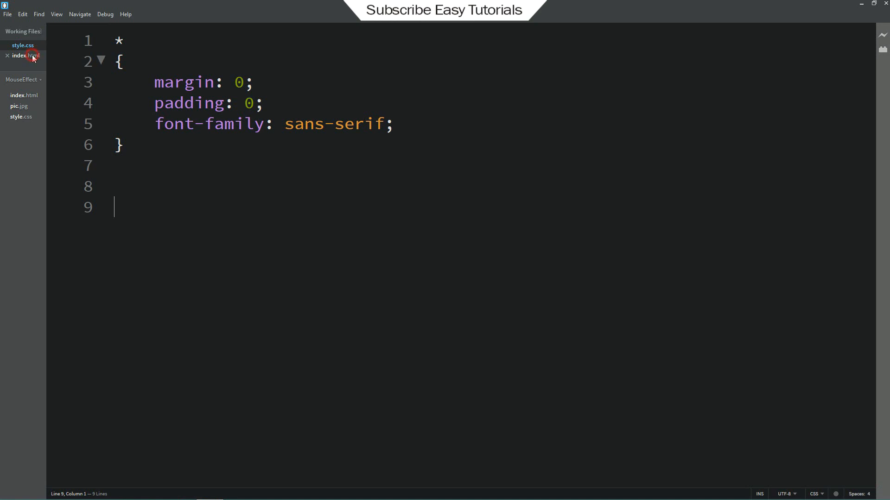
click(23, 55)
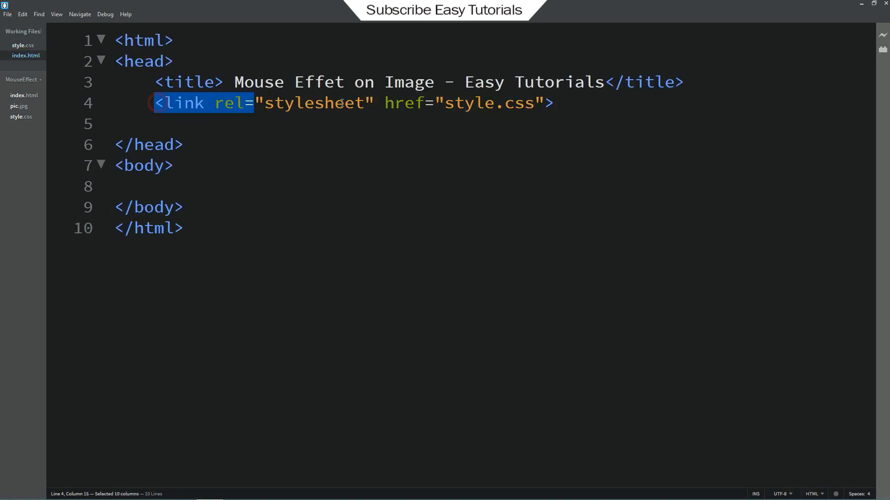
click(554, 104)
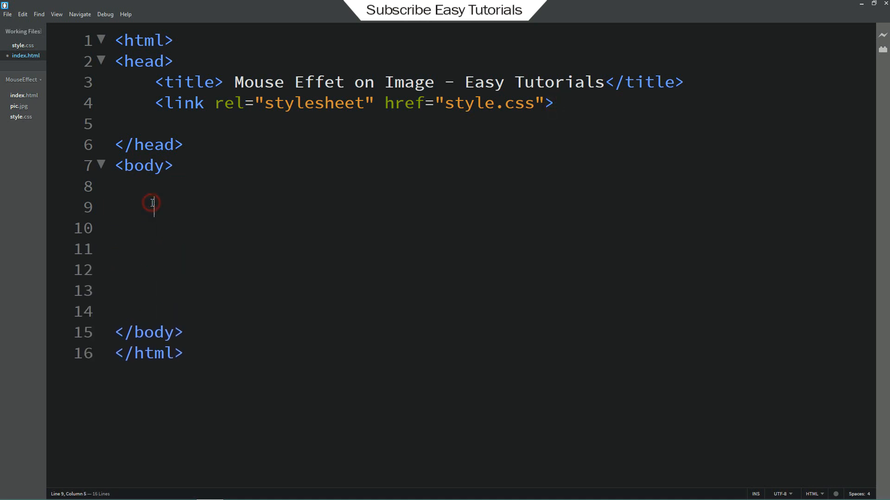
Add a div with class 'hero' wrapping an 'inner' div with an empty line inside
text(<divc)
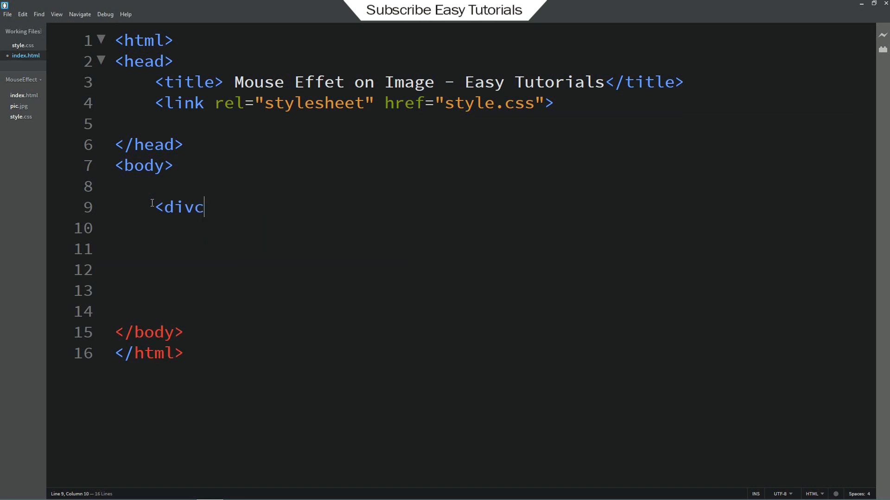
text(clas)
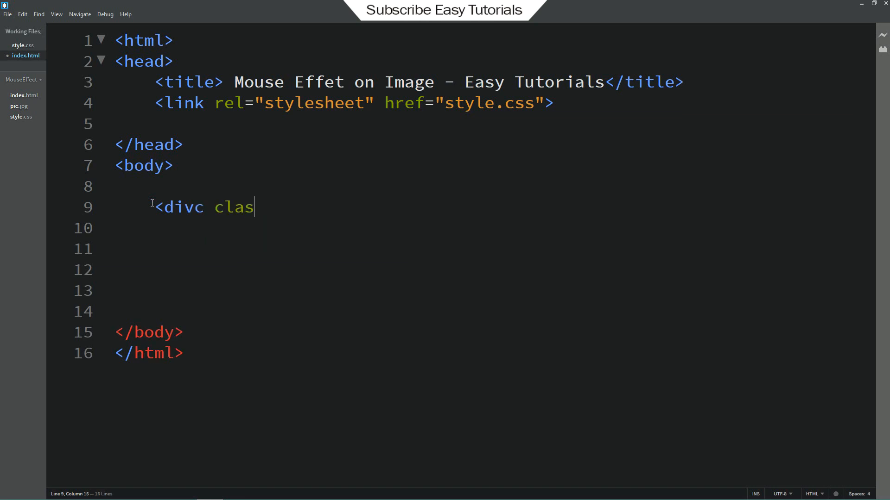
text(s="he")
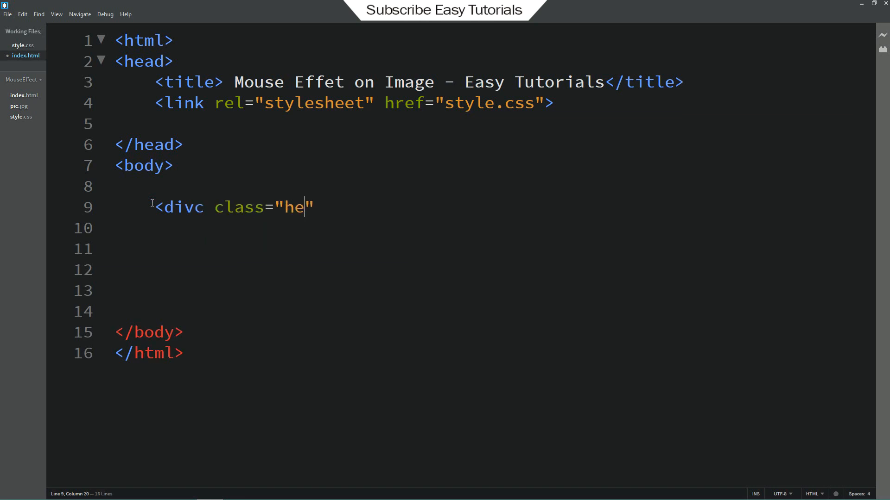
text(ro">)
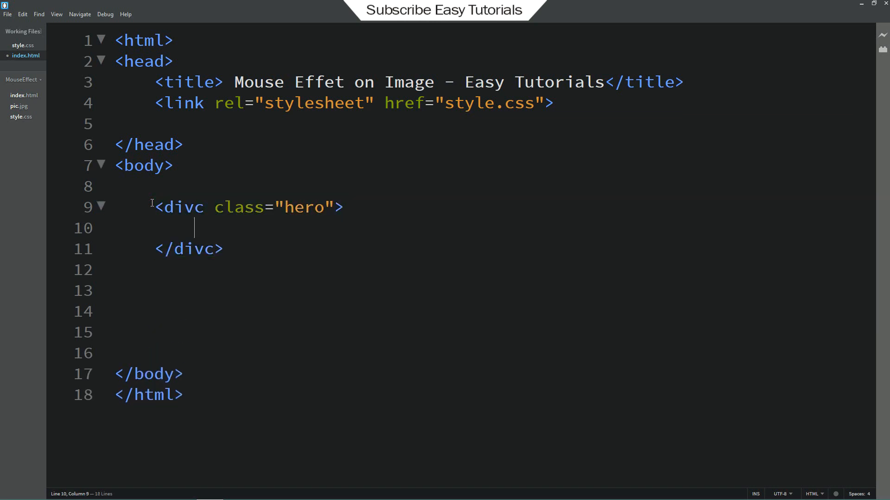
text(<div class="inner"></div>)
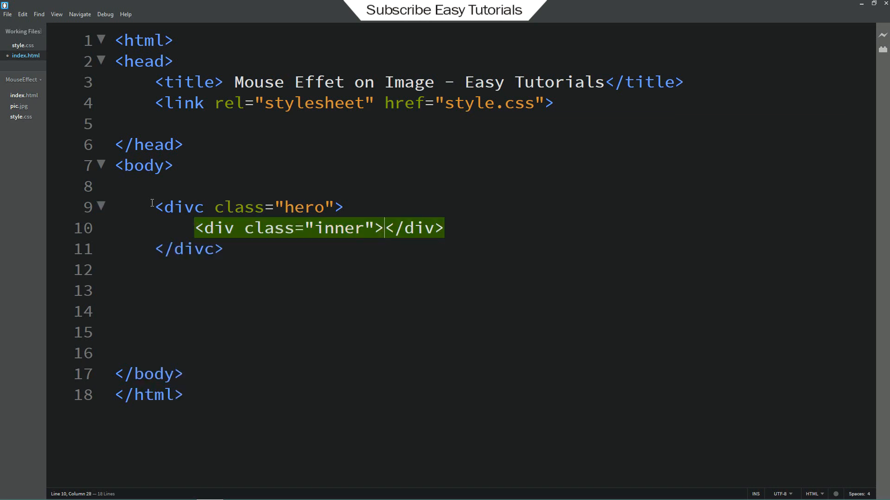
key(Enter)
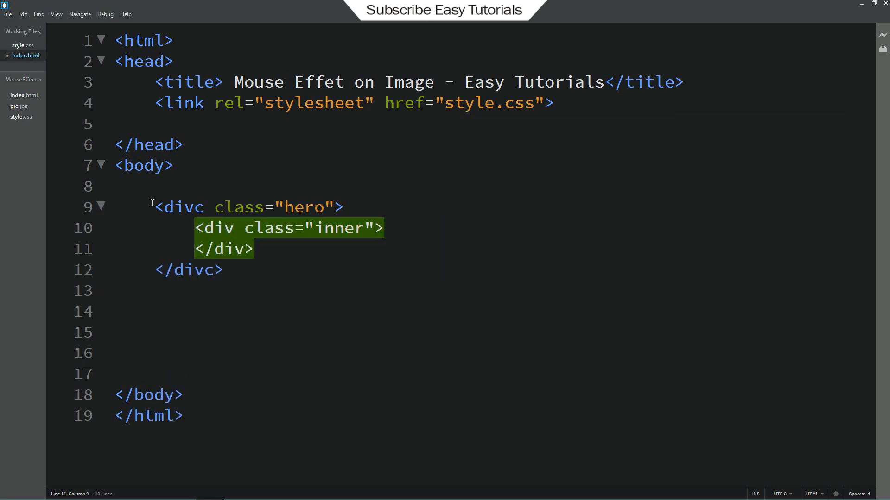
key(Enter)
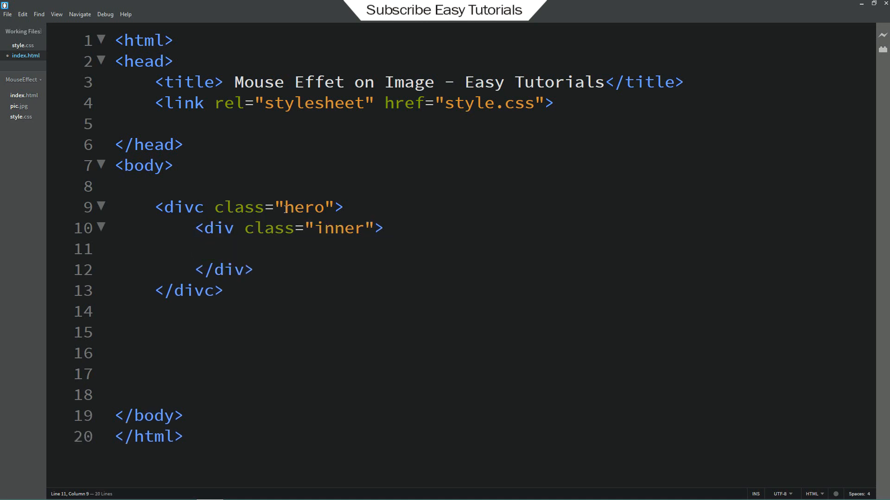
double_click(305, 207)
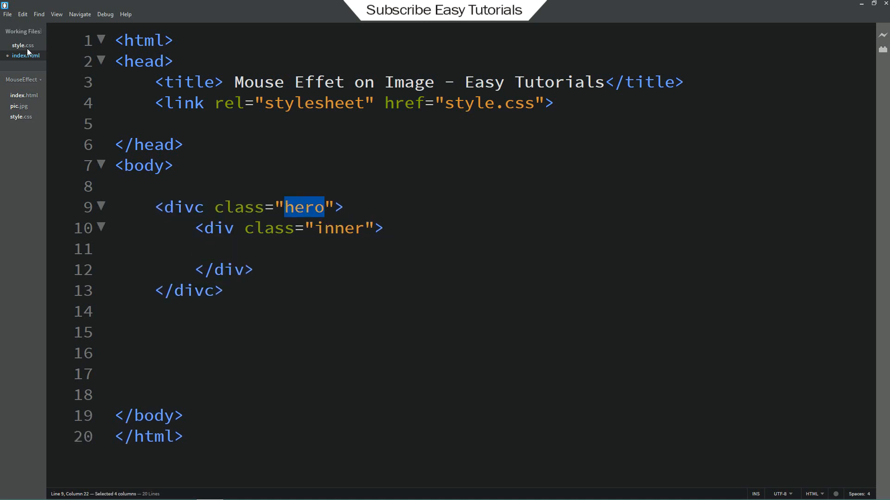
Give the .hero rule height: 100vh and overflow-x: hidden in style.css
click(22, 46)
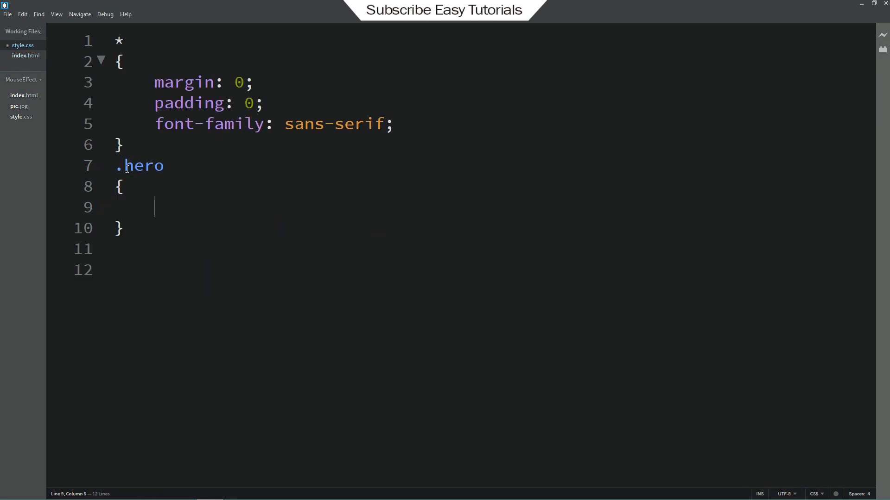
text(height:)
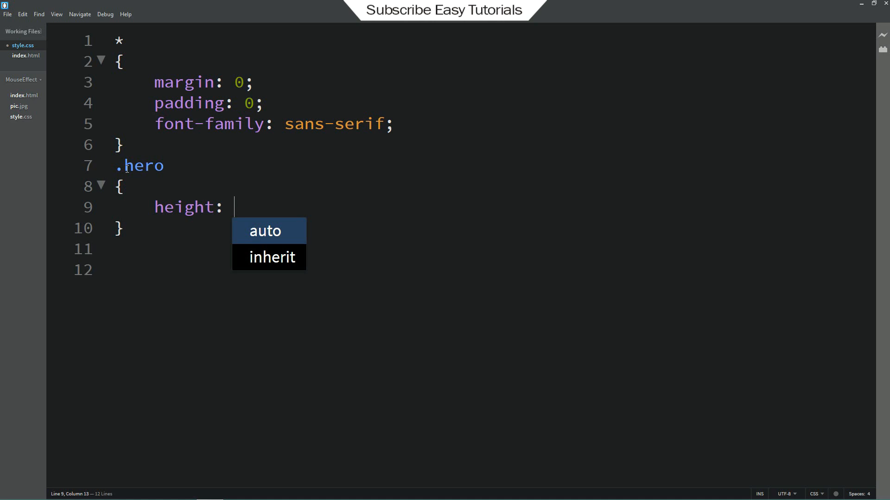
text(100vh;)
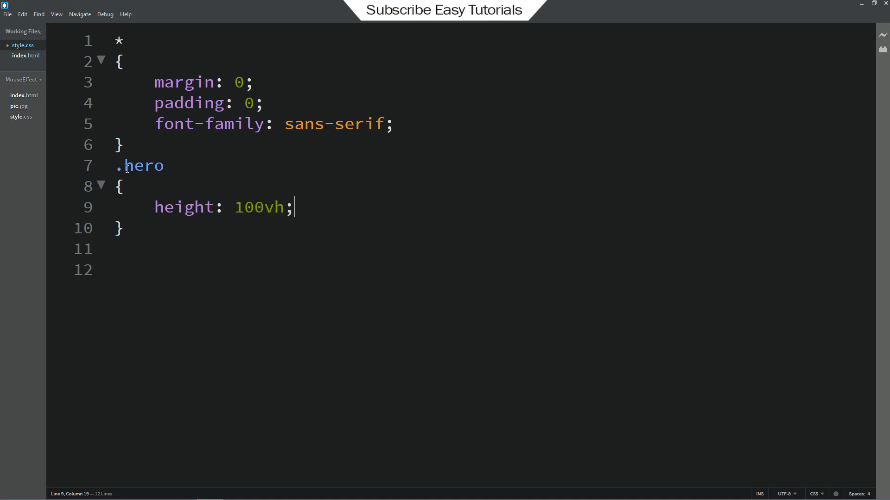
key(Return)
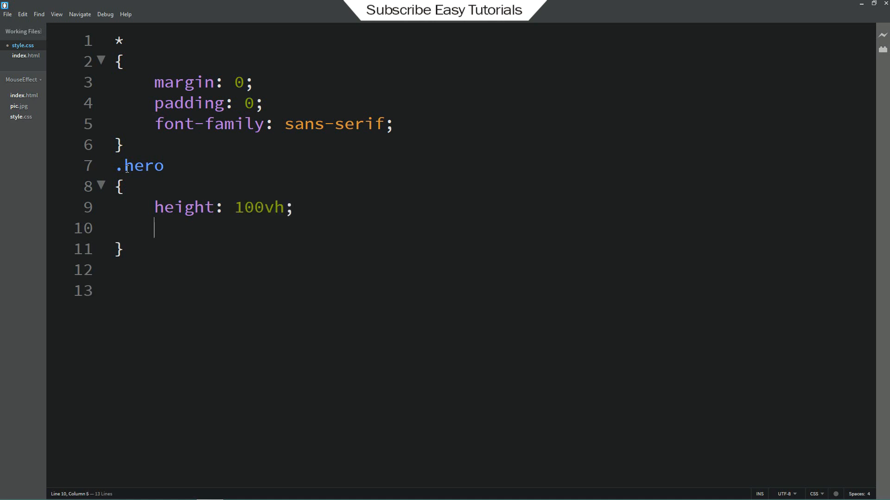
text(overflow-x: hidden;)
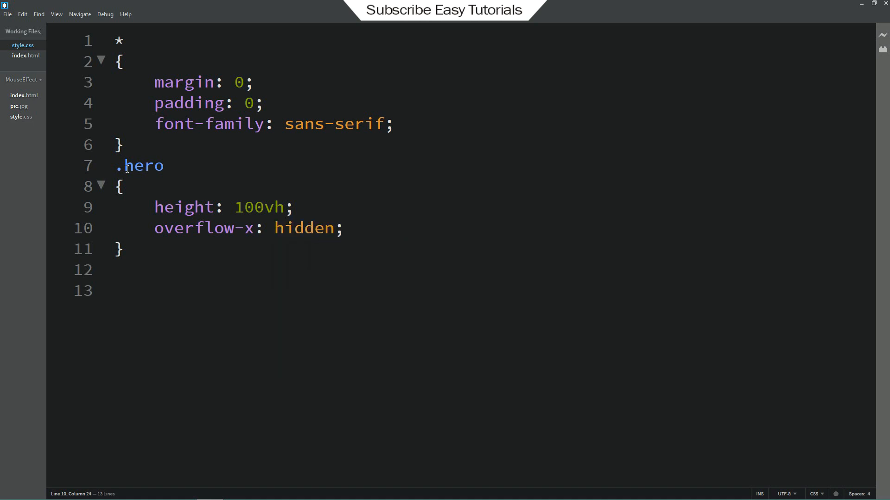
Start an .inner rule below .hero with 100px auto margin and 500px width and height
click(26, 55)
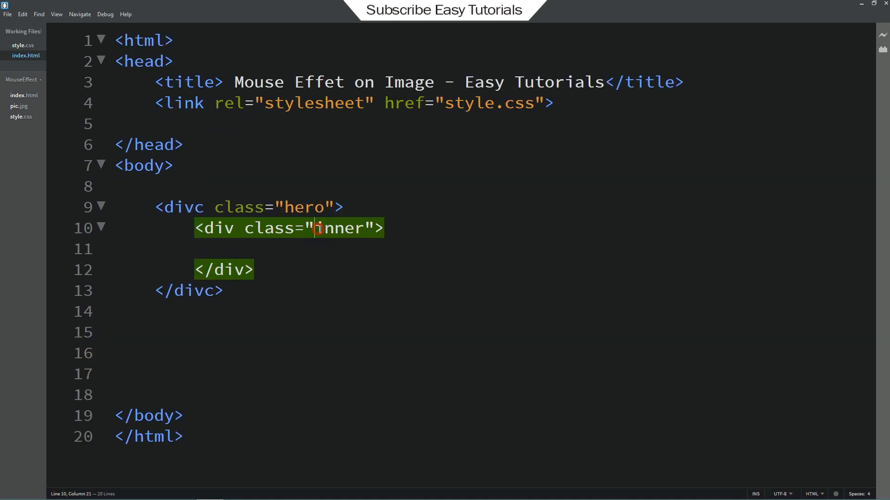
click(23, 46)
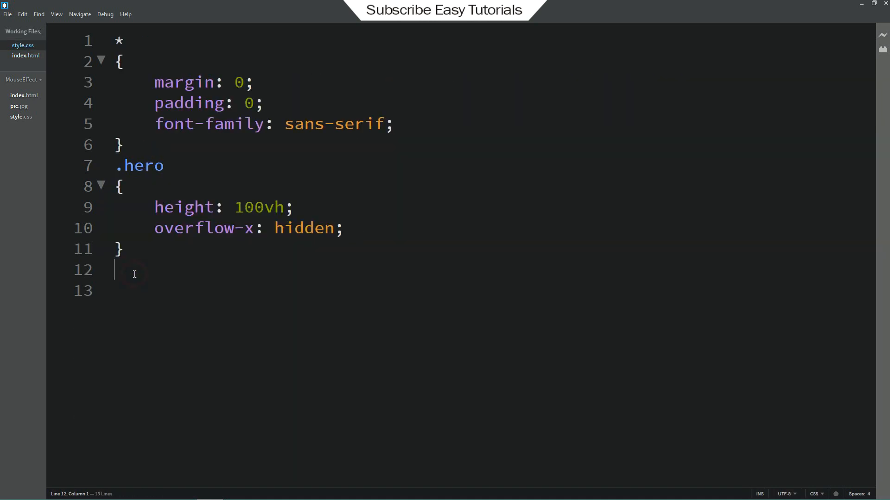
key(enter)
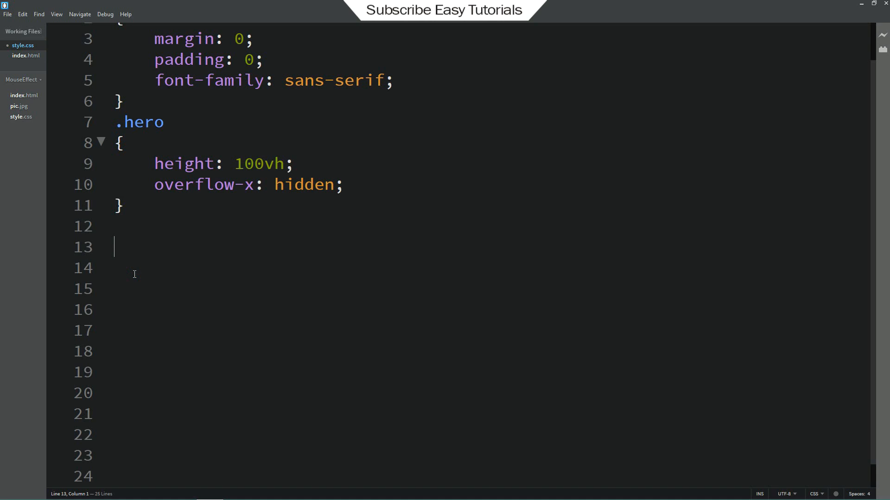
text(.inner)
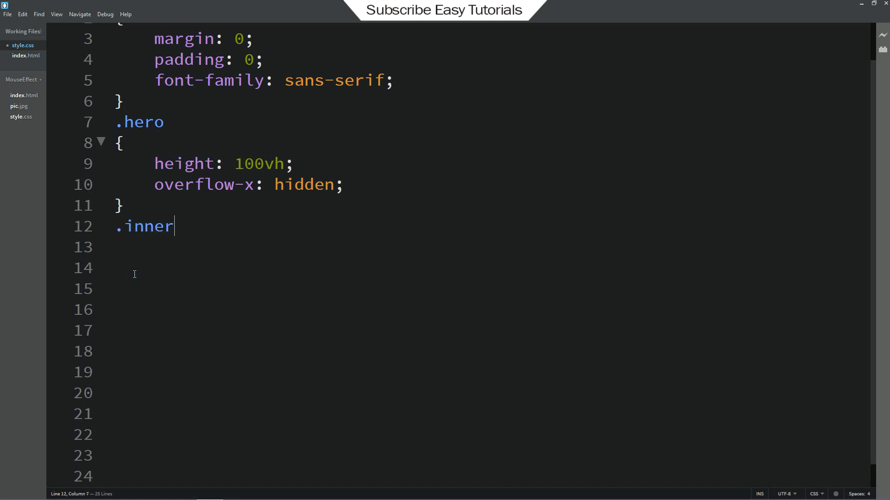
text({)
click(490, 247)
text(margin: 100px auto;)
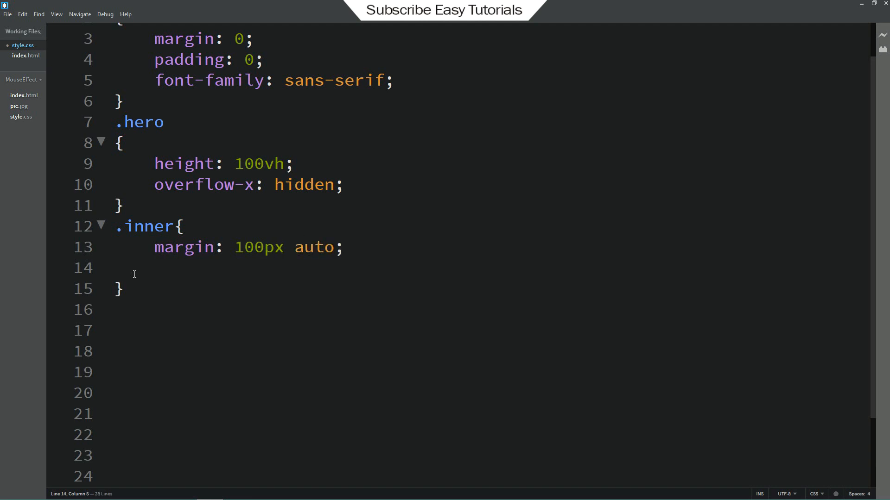
text(width:)
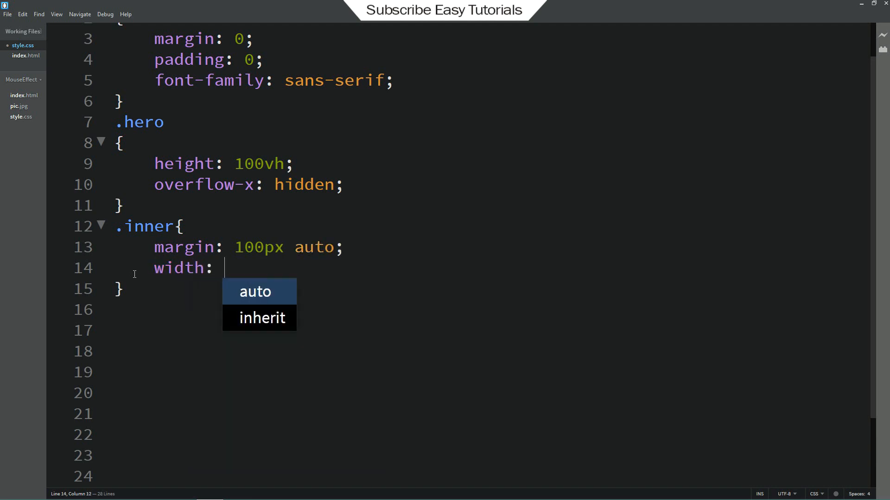
text(500px;)
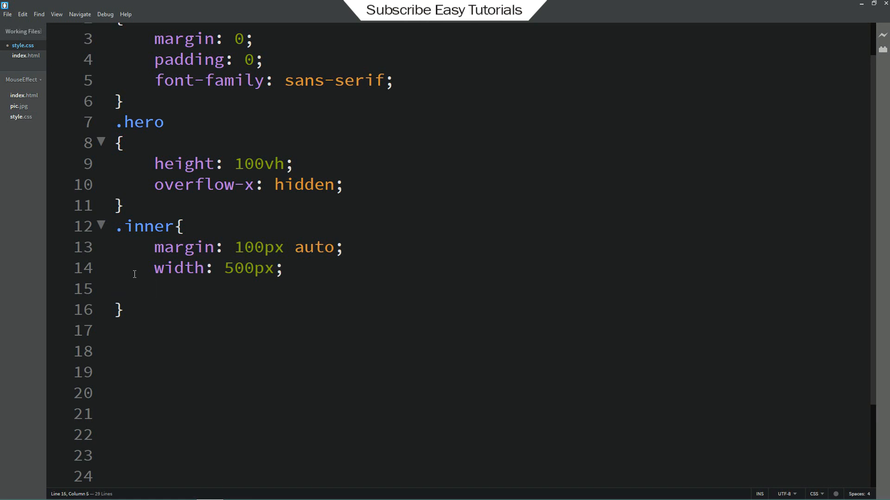
text(height: 500)
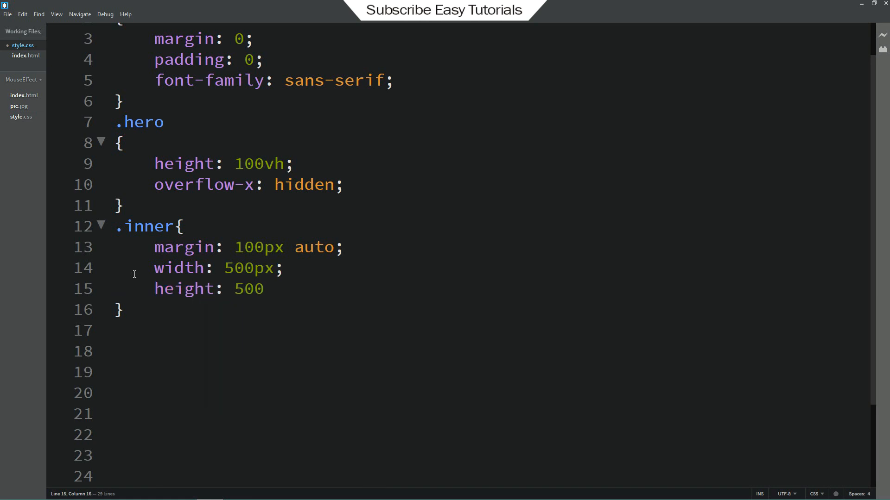
text(px;)
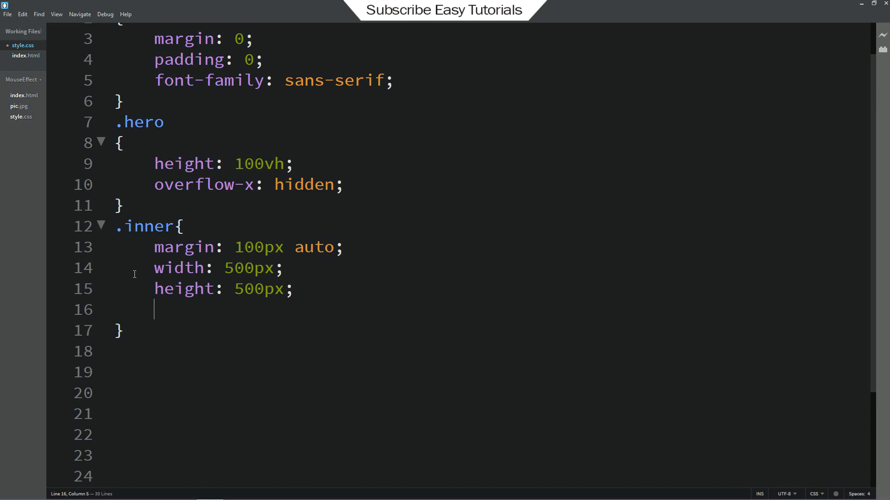
Give .inner a pic.jpg background, cover size, centre position, and relative positioning
text(background)
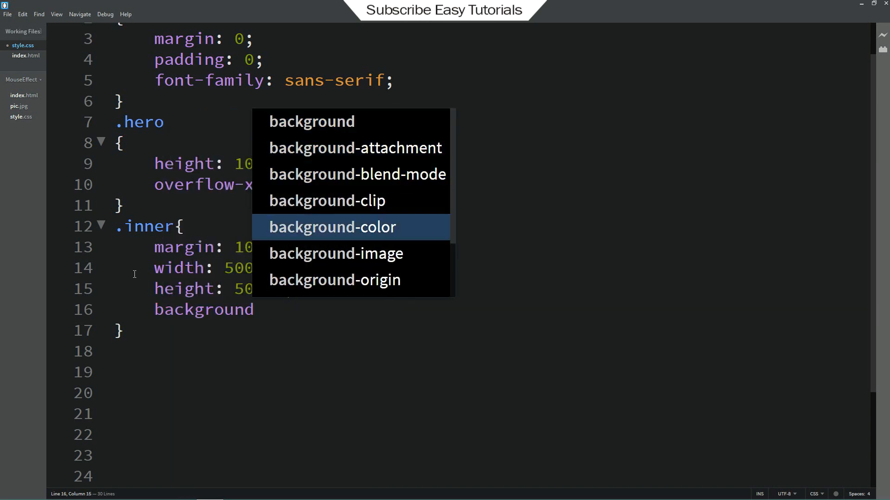
click(336, 253)
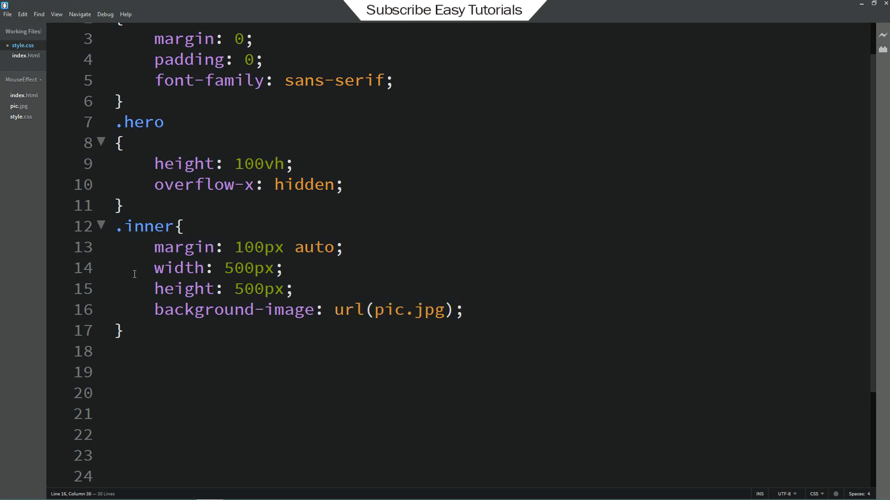
text(background-size: cover;)
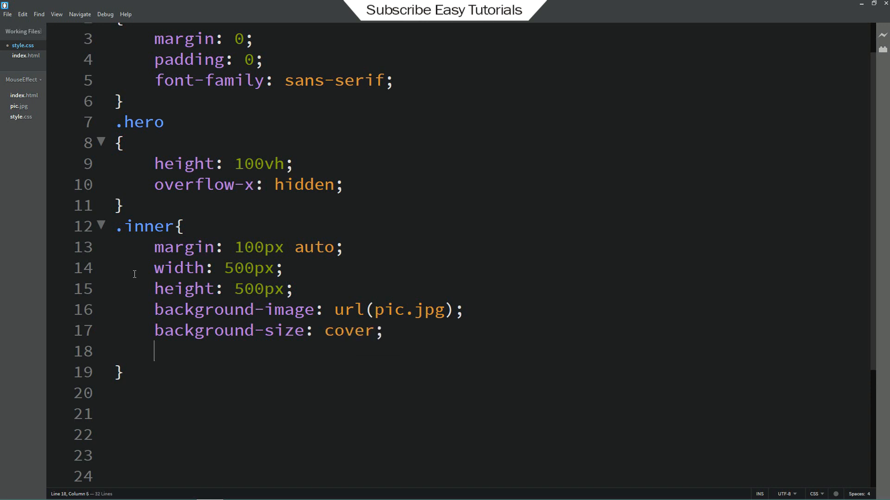
text(background-pos)
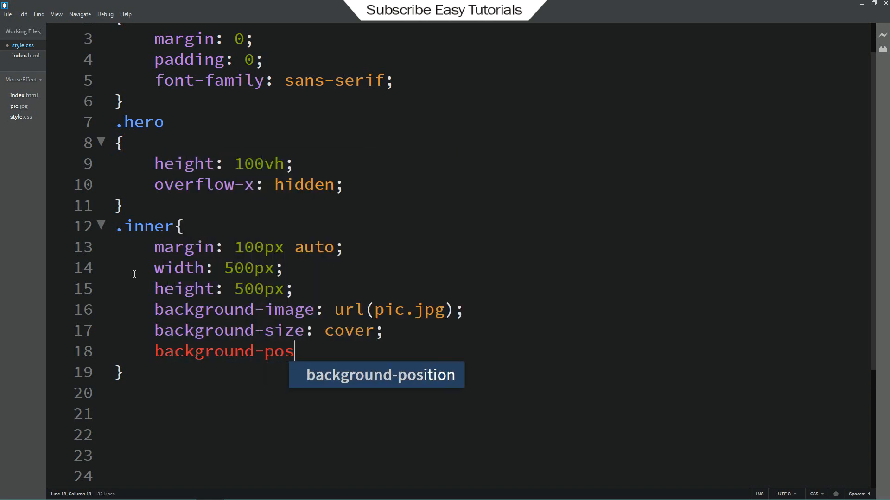
text(ition: center;)
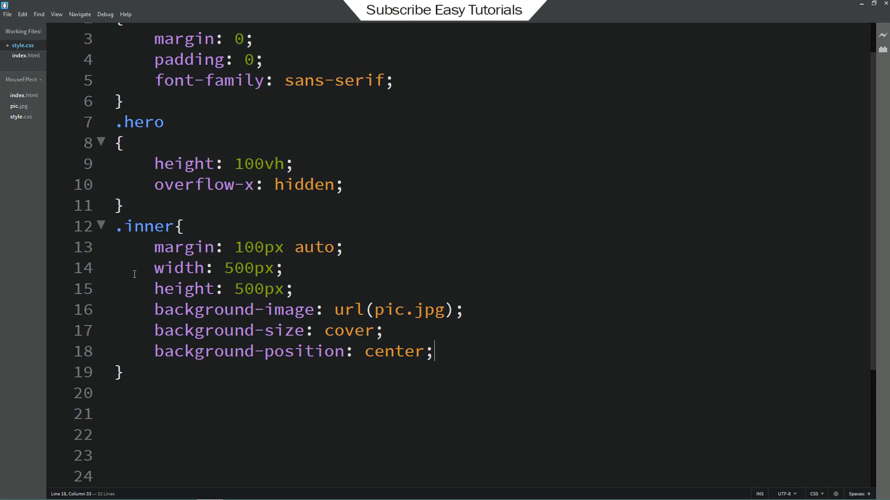
text(position: relative;)
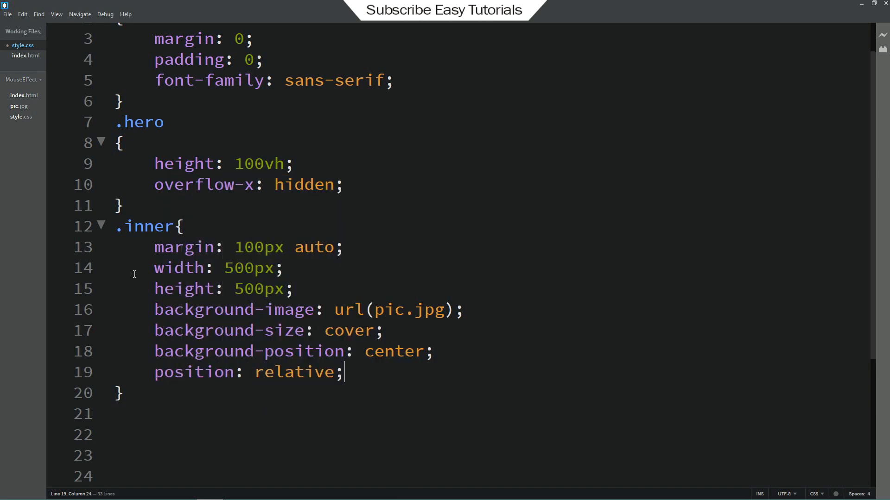
Add box-shadow: 0px 0px 20px 4px rgba(0,0,0,0.4) to the .inner rule
scroll(down, 3)
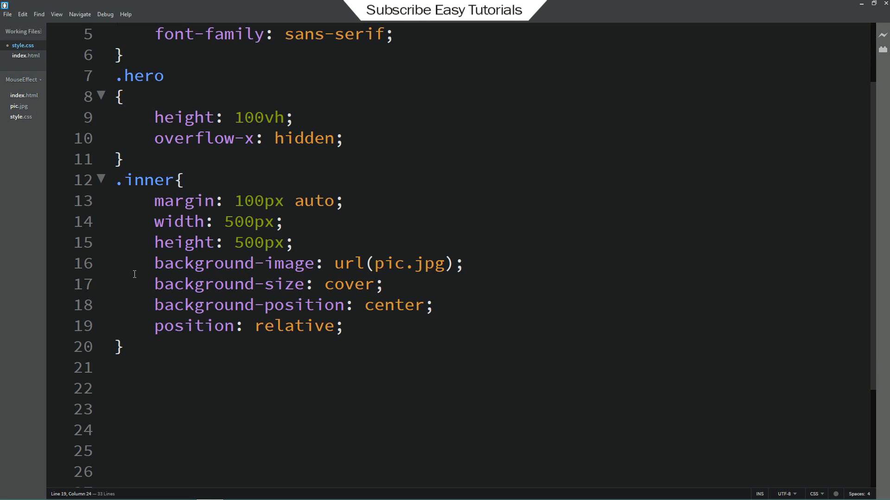
text(box-shadow:)
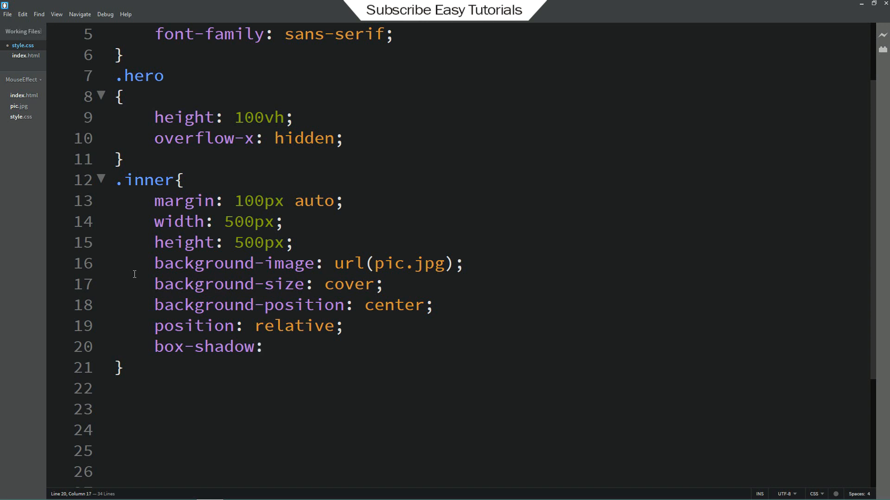
text(0px)
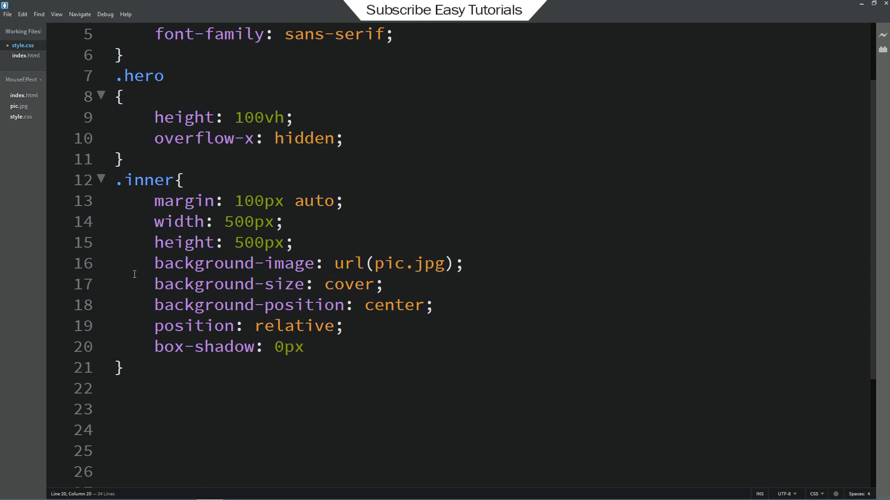
text(0px 20px 4p)
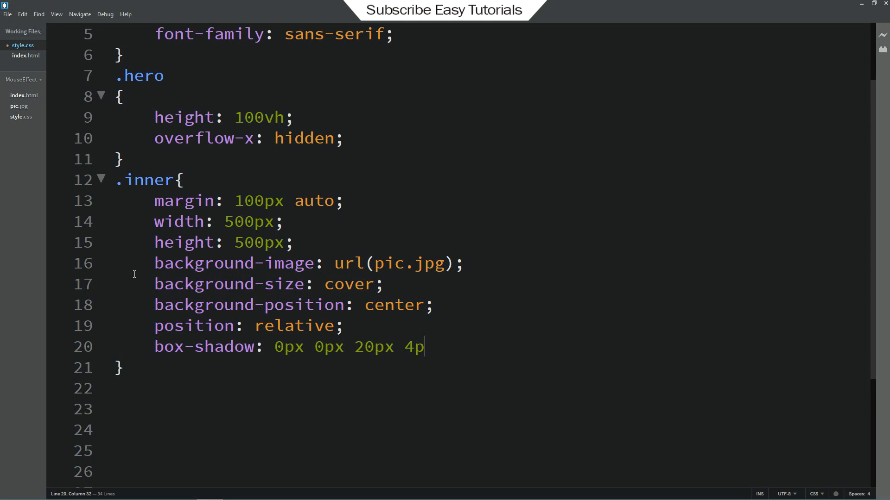
text(rgba(0)
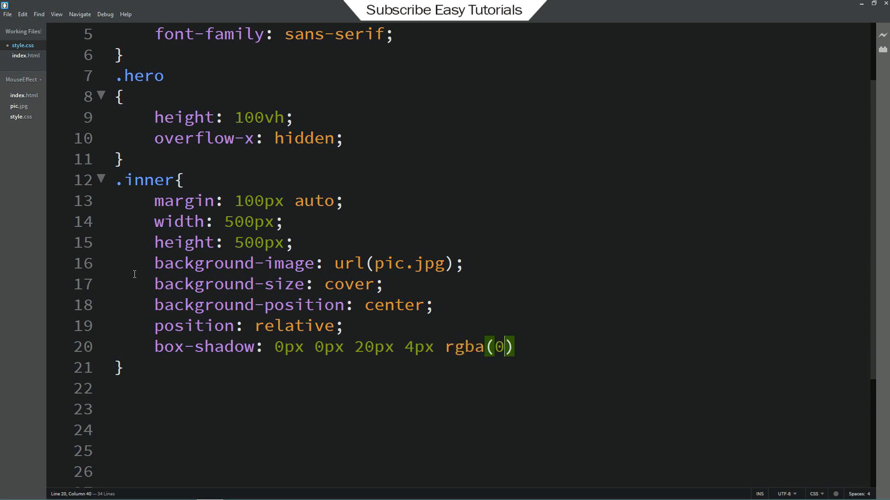
text(,0,0,0.4)
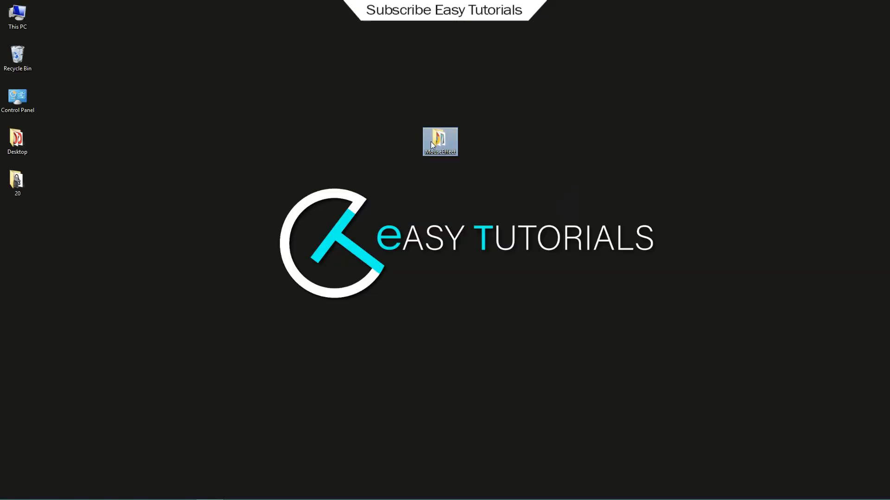
Open the MouseEffect folder and launch index.html in the browser for a preview
double_click(440, 141)
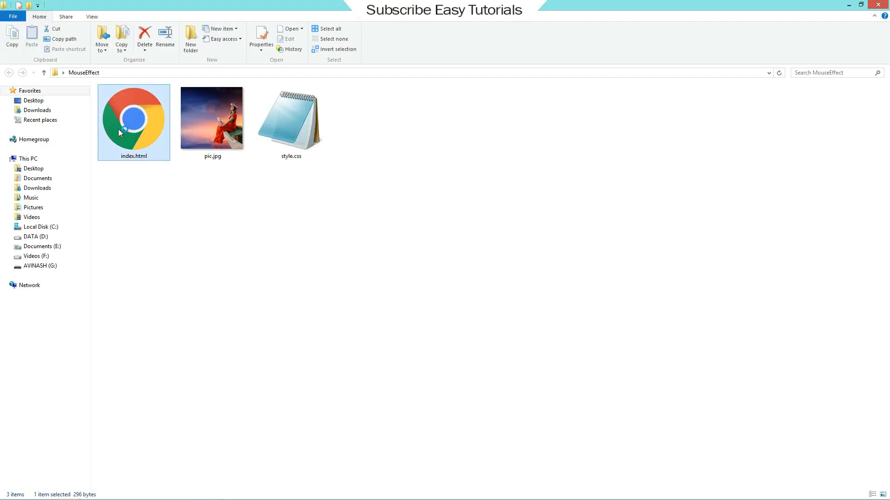
double_click(133, 122)
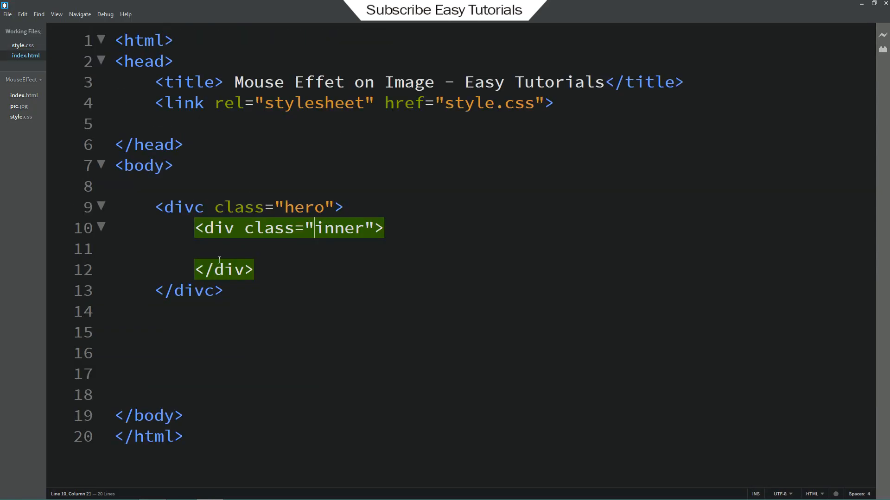
Type an <h1>Hover Me!</h1> heading inside the inner div of index.html
text(<h1></h1>)
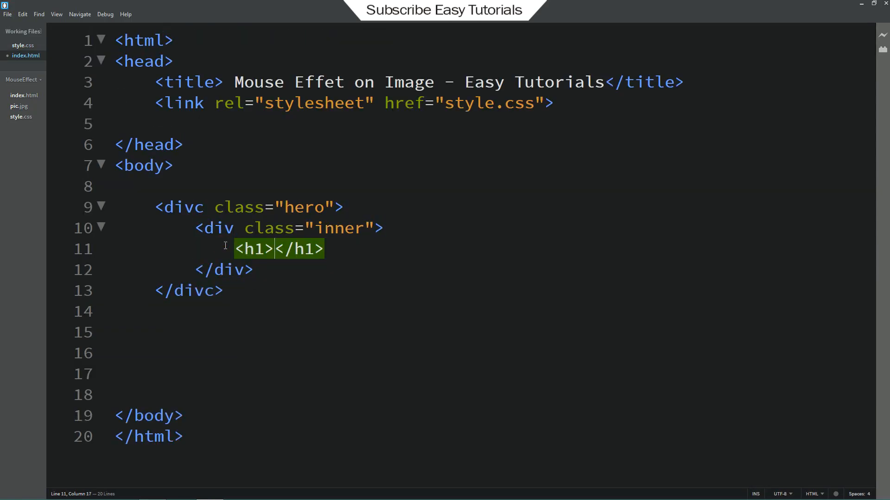
text(H)
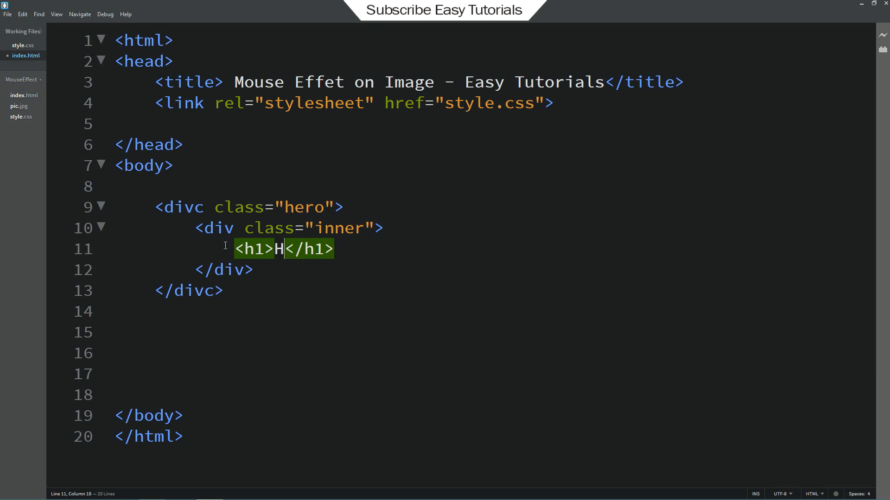
text(over M)
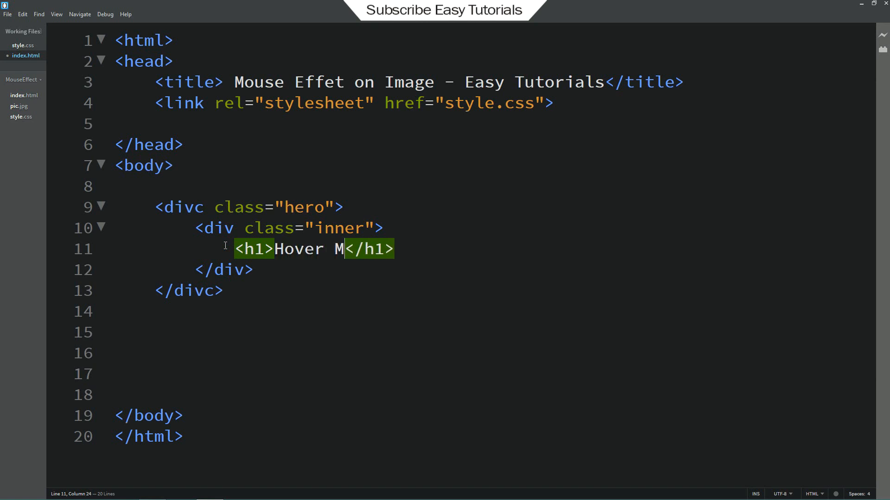
text(e !)
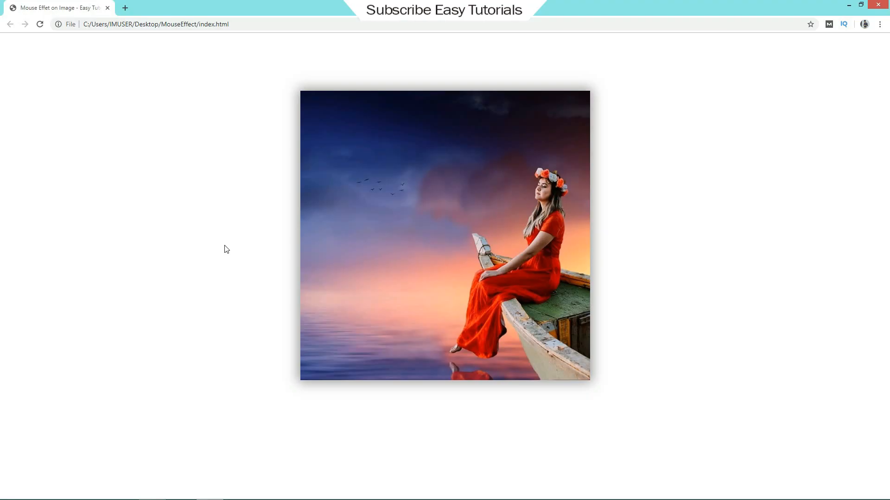
mouse_move(287, 152)
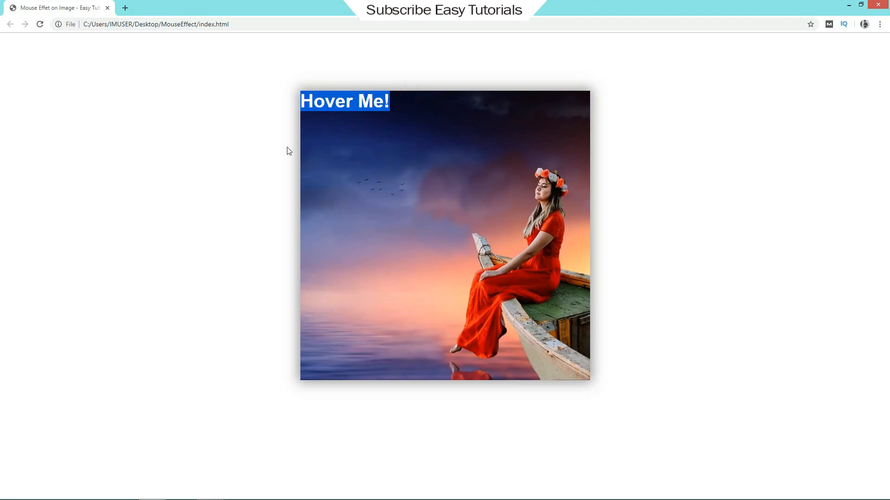
mouse_move(433, 210)
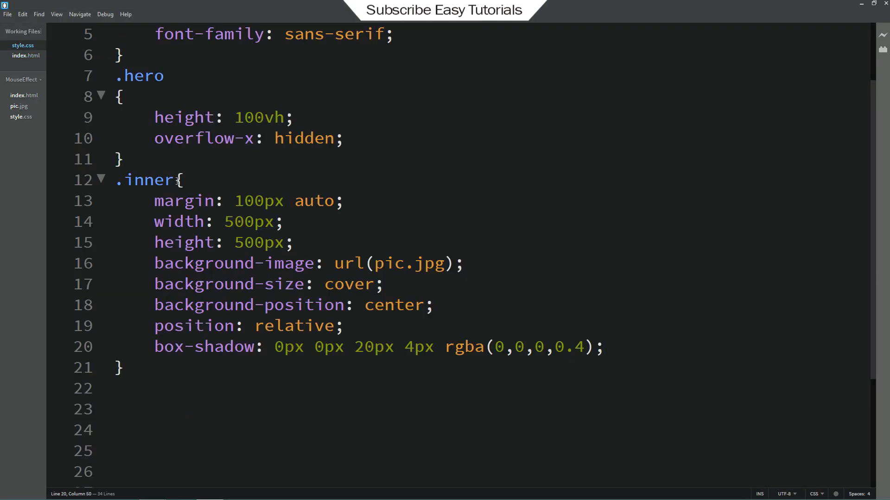
Start an .inner h1 rule: 250px wide, centred 50px white text, 2px white border
click(127, 300)
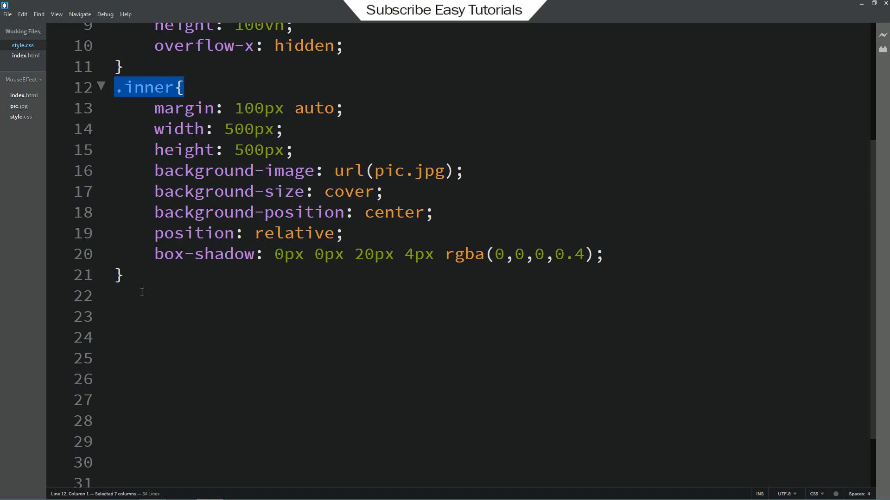
text(.inner h1{)
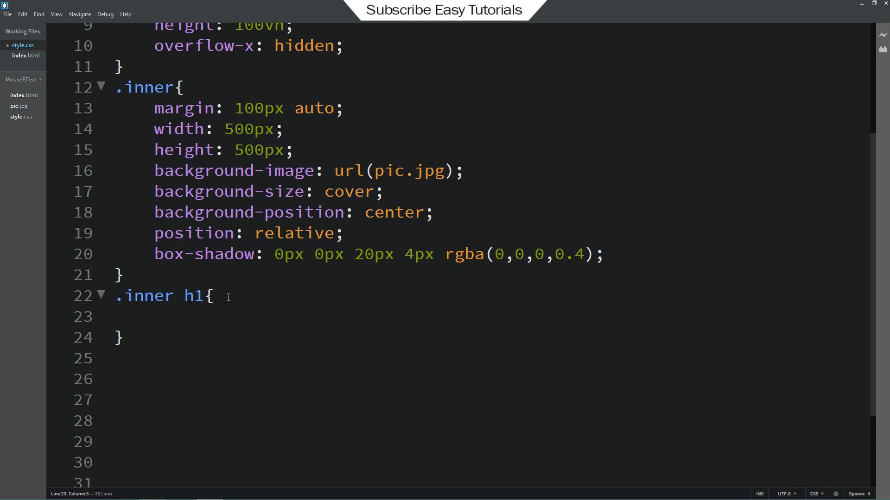
text(width:)
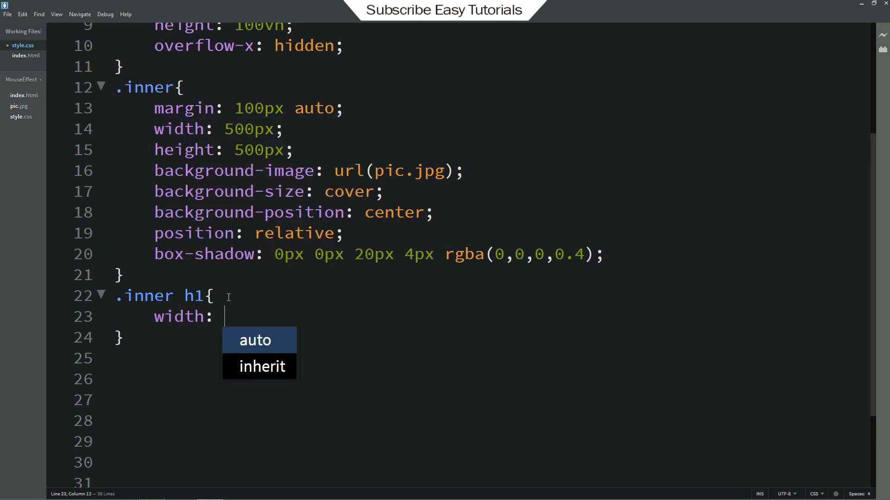
text(250px;)
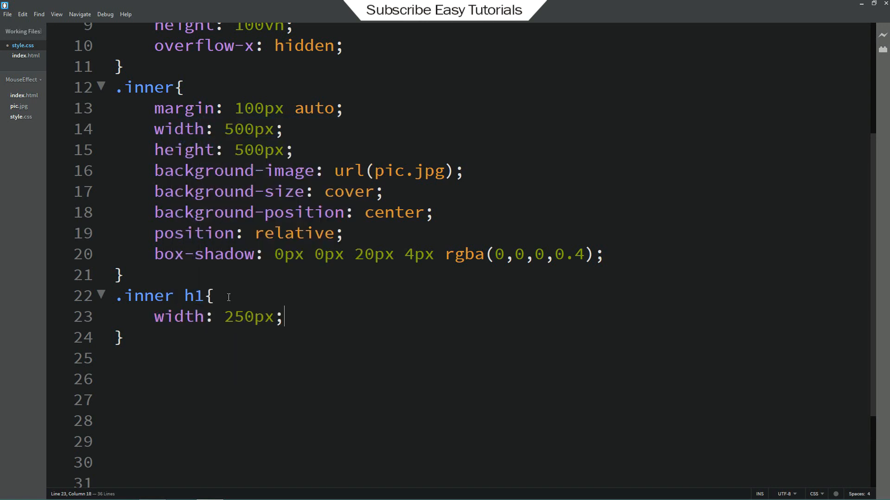
text(text-align: center;)
text(font-size:)
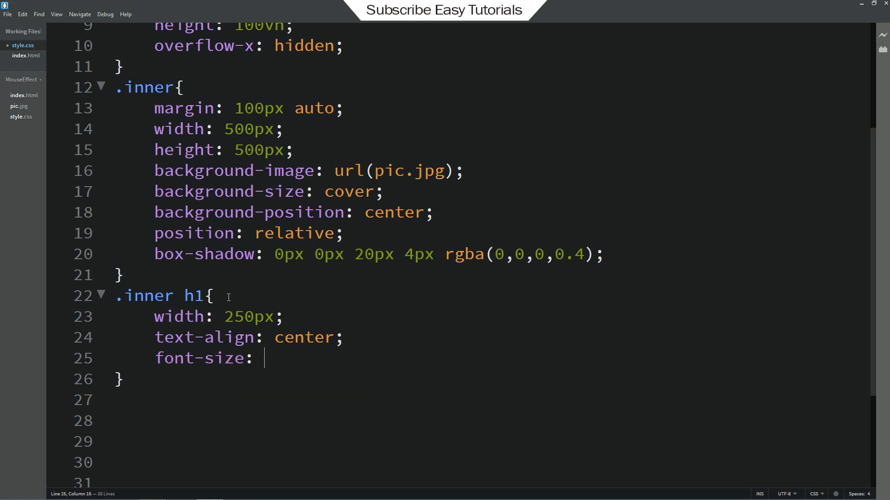
text(color: #fff;)
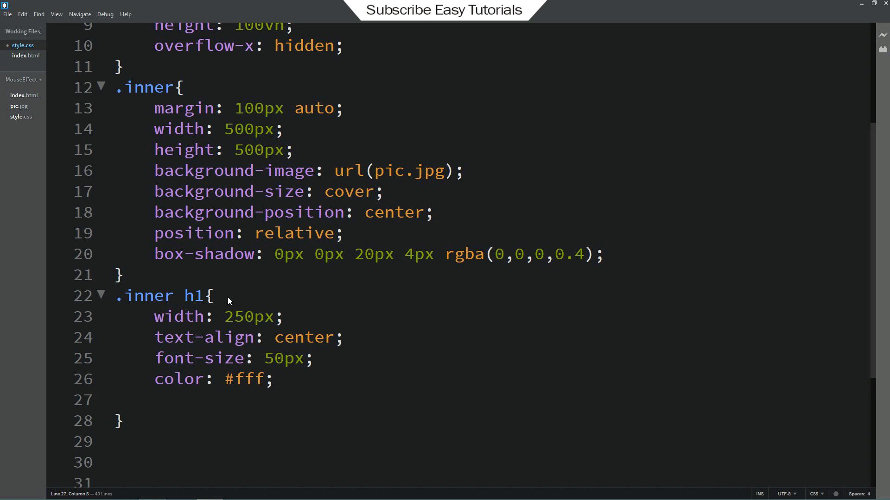
text(border: 2px solid)
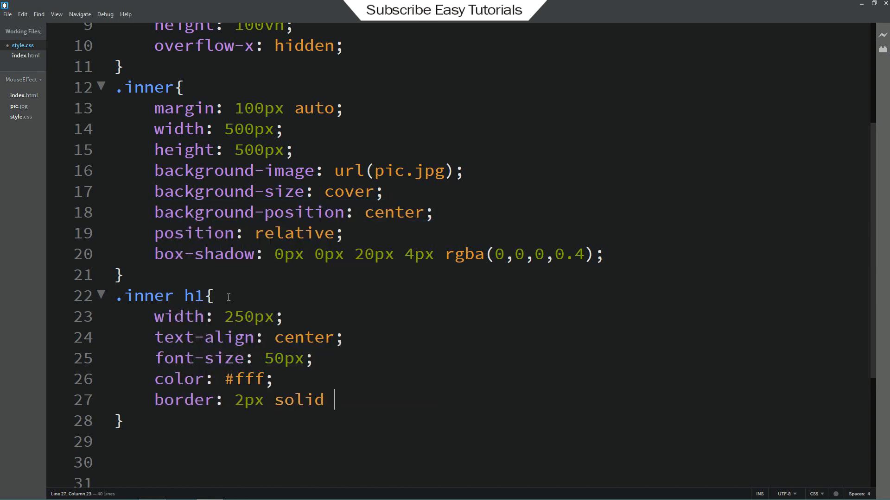
text(#fff;)
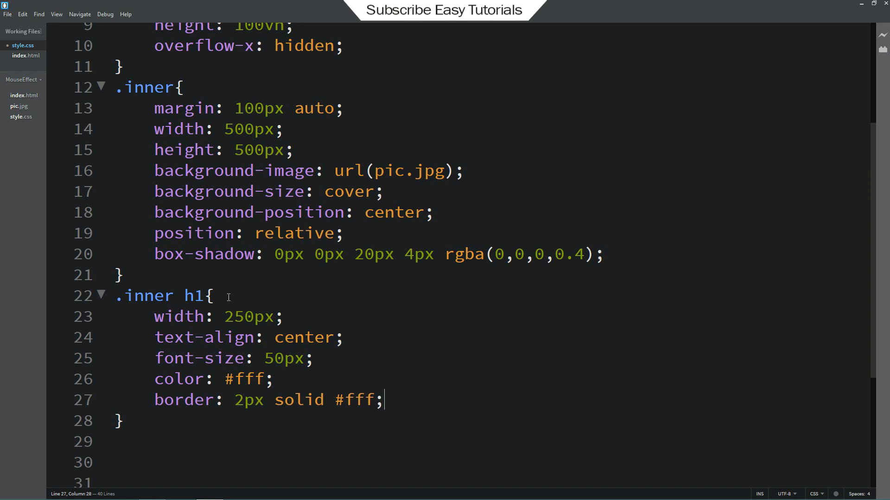
Position the heading absolutely at left/top 50% with translateX(-50%) translateY(-50%)
text(left: 50%;)
text(top: 50%;)
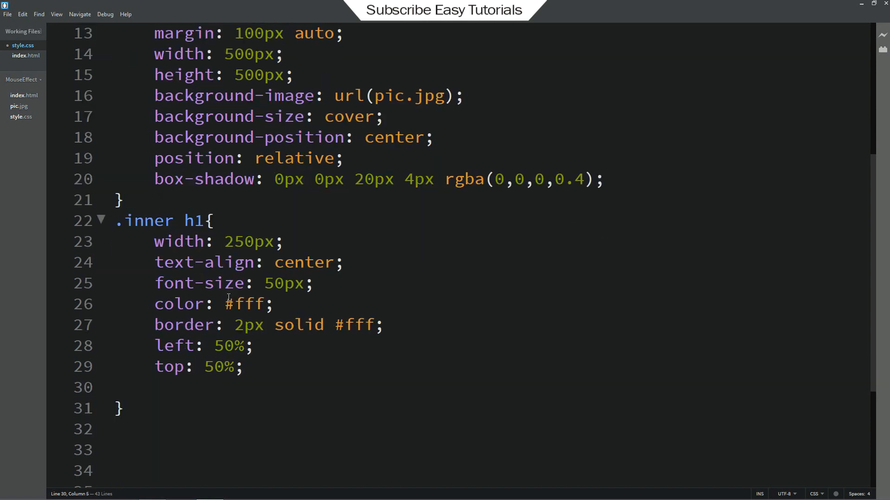
text(position:)
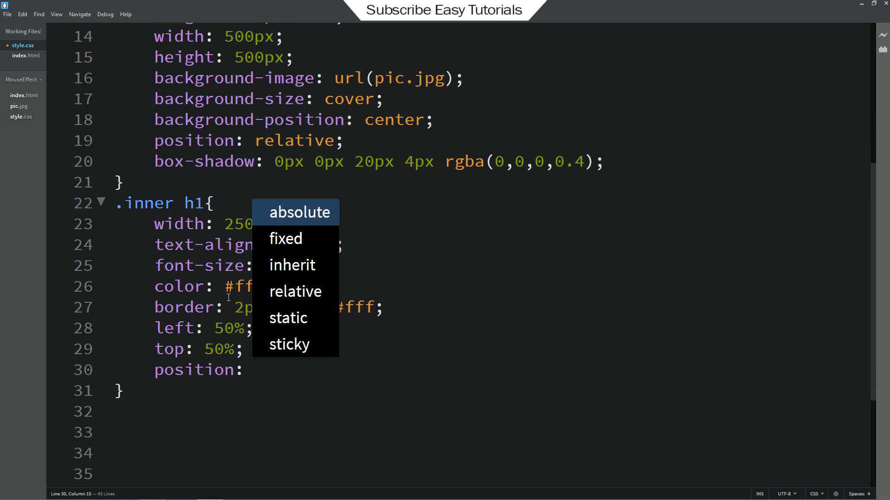
click(298, 212)
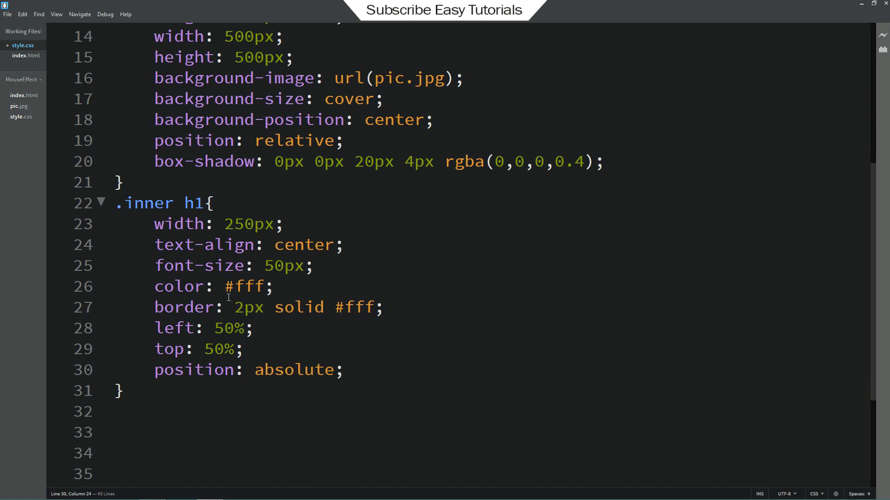
text(transform: translateX()
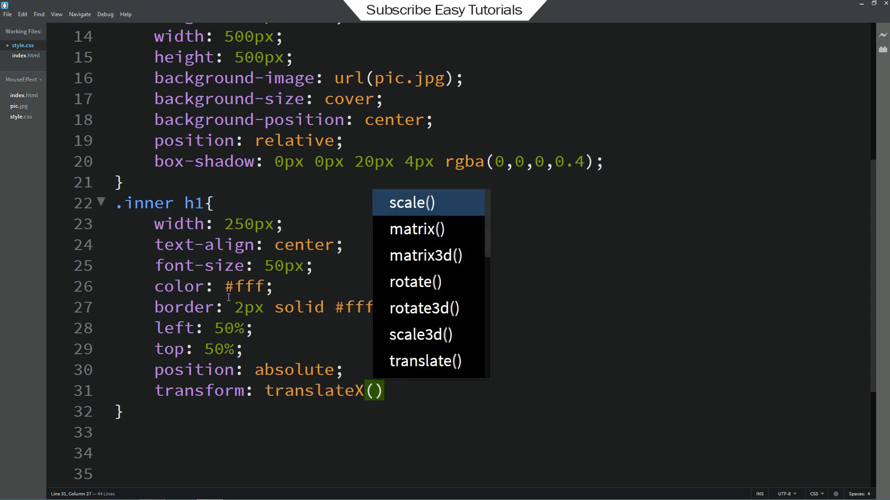
text(-50%)
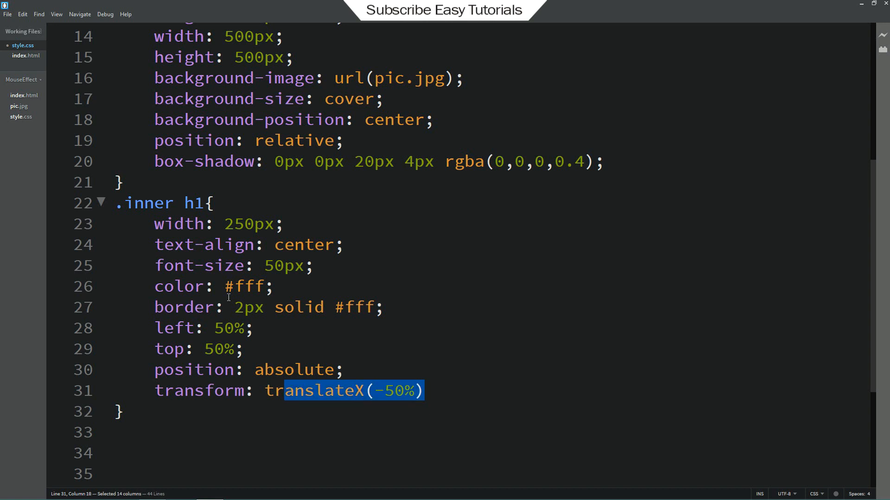
text(translate(-50%))
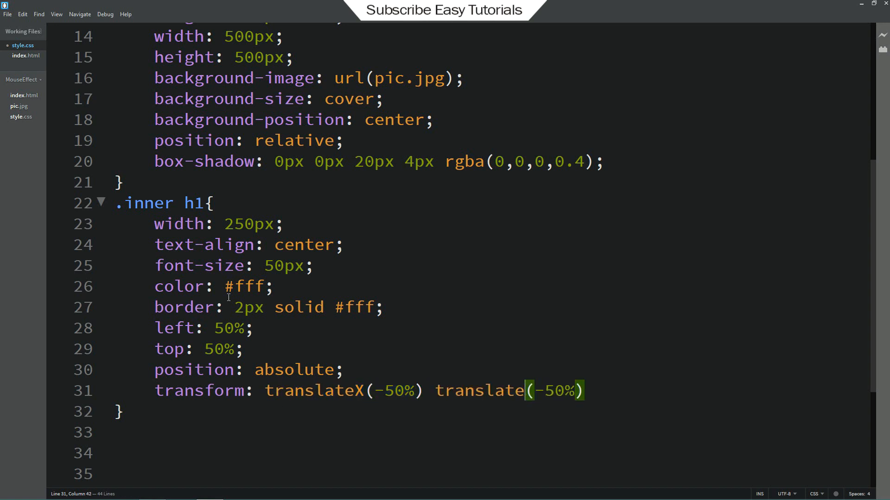
text(Y)
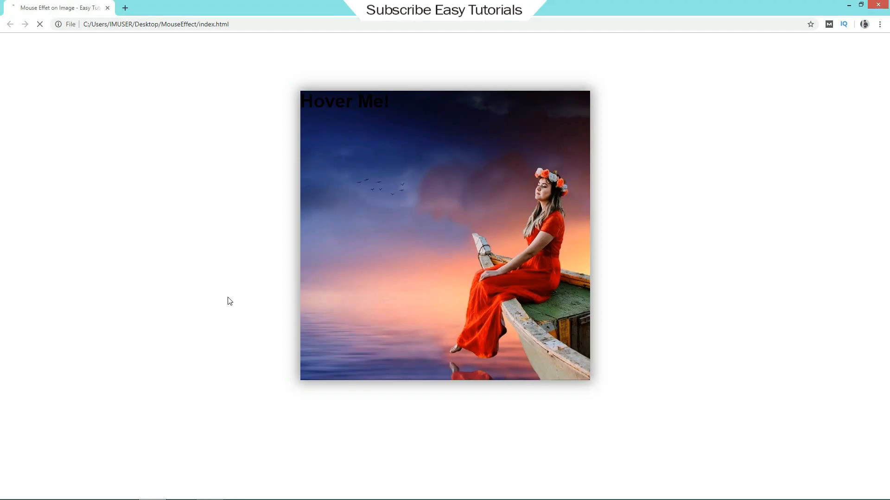
mouse_move(351, 252)
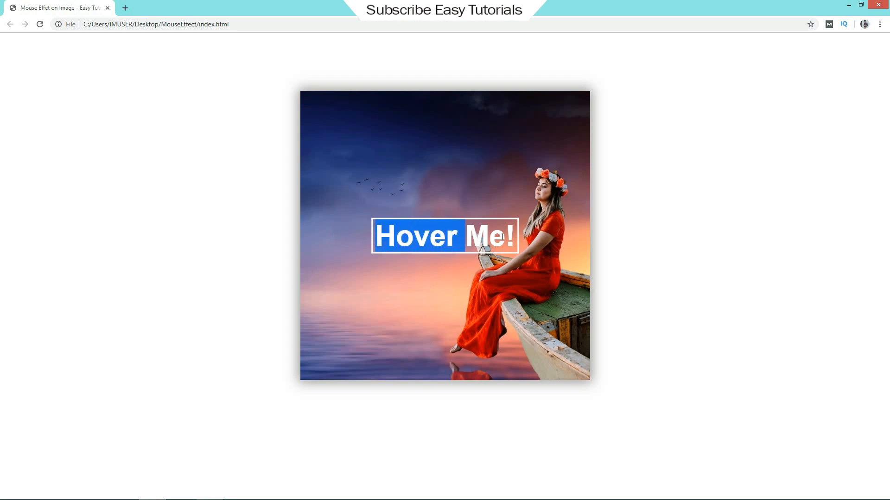
mouse_move(513, 337)
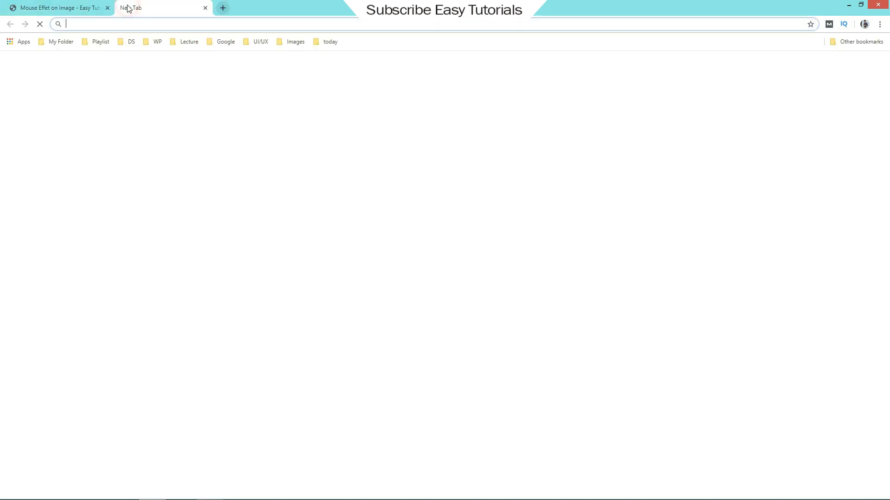
Search 'jquery cdn' and pick the slim minified jQuery 3.4.1 link on code.jquery.com
text(jquery cdn)
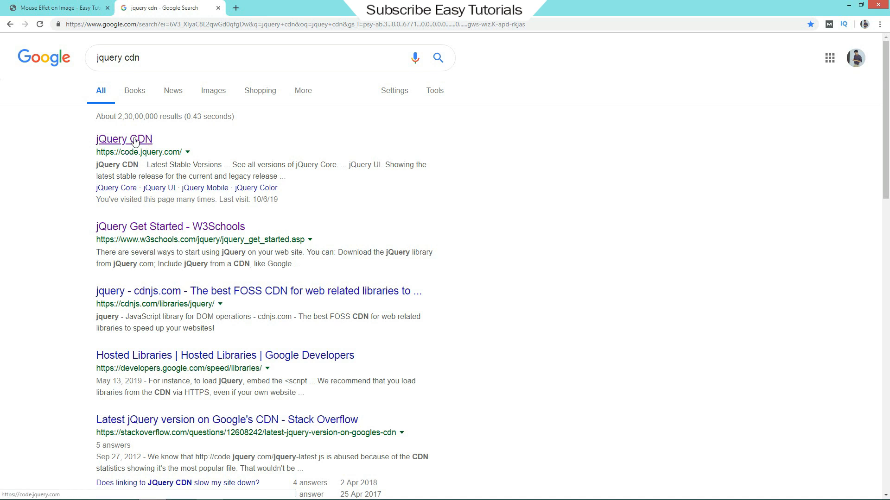
click(123, 139)
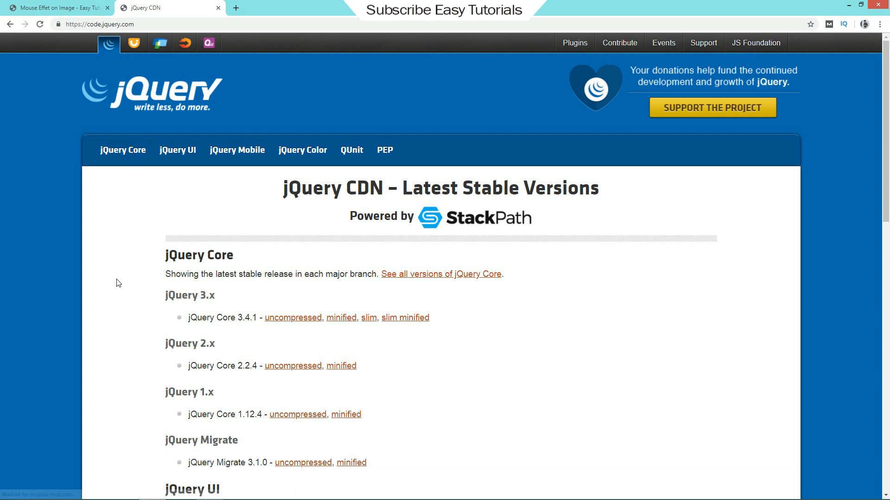
mouse_move(167, 302)
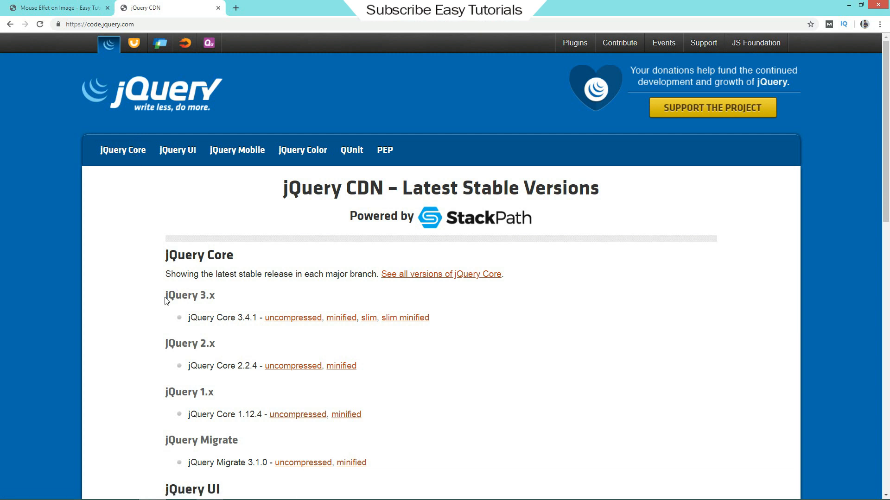
double_click(190, 295)
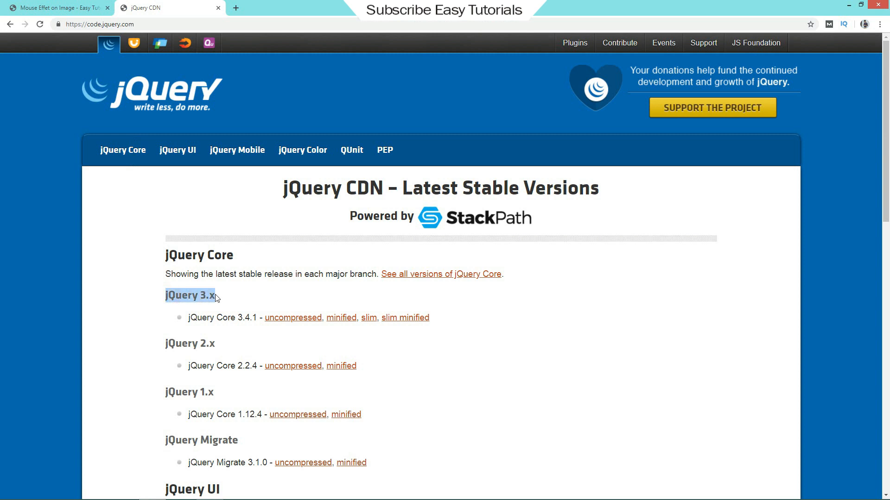
mouse_move(405, 318)
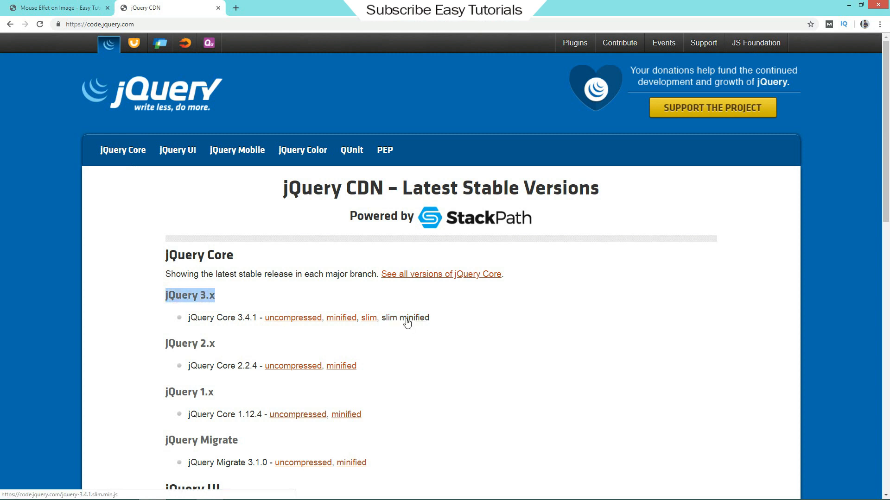
click(368, 318)
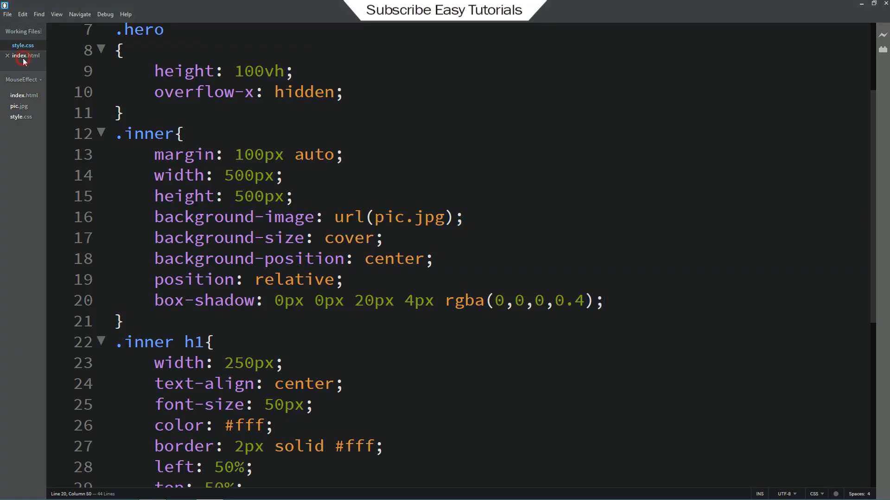
Paste the slim jQuery 3.4.1 script into index.html's head without integrity or crossorigin attributes
click(26, 55)
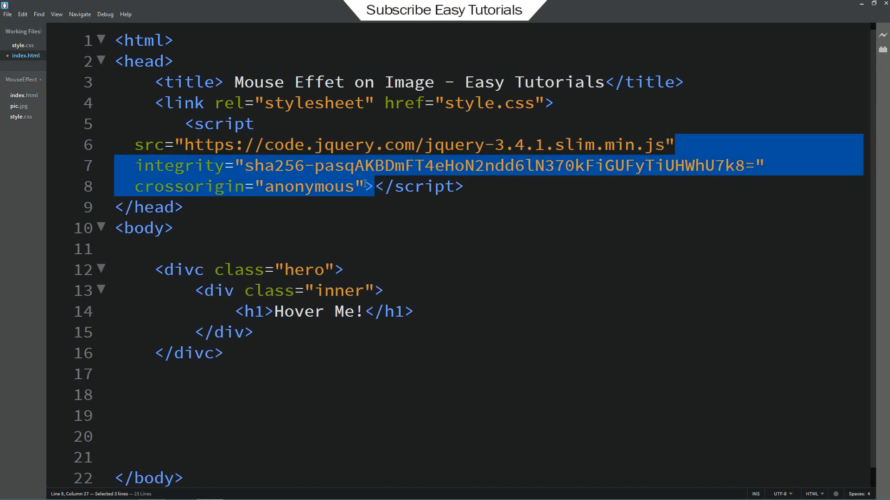
key(Delete)
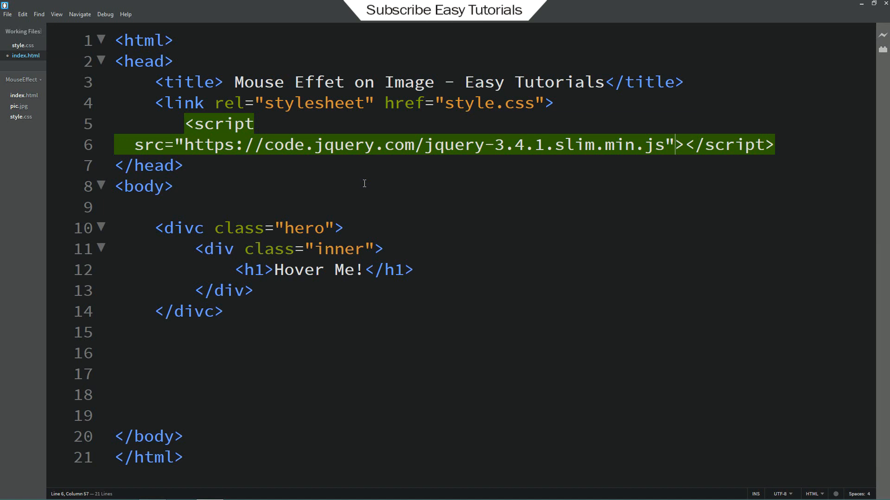
click(182, 124)
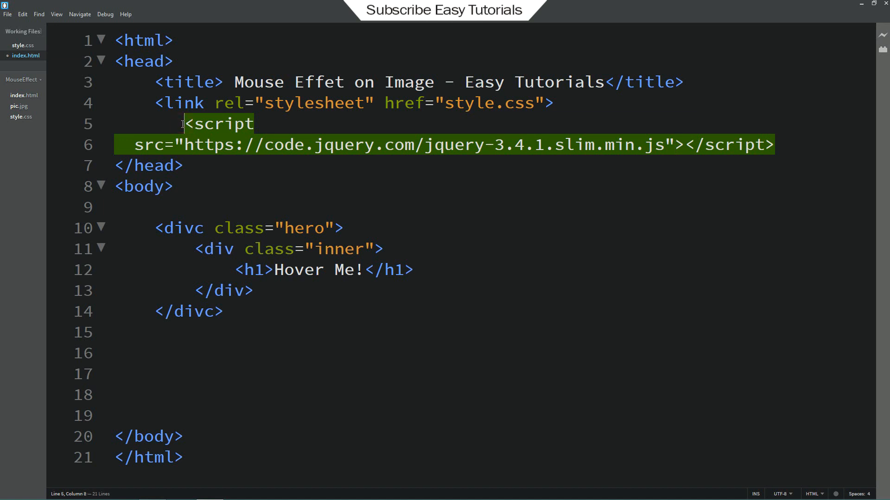
click(153, 374)
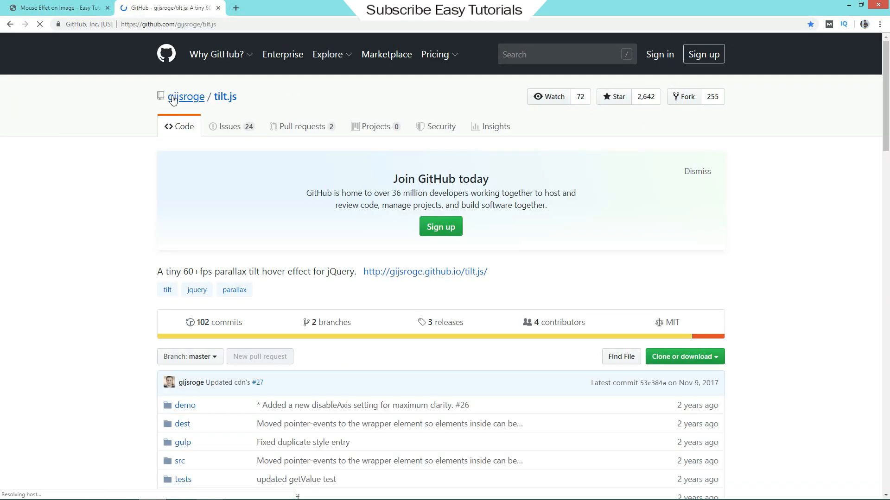
mouse_move(185, 97)
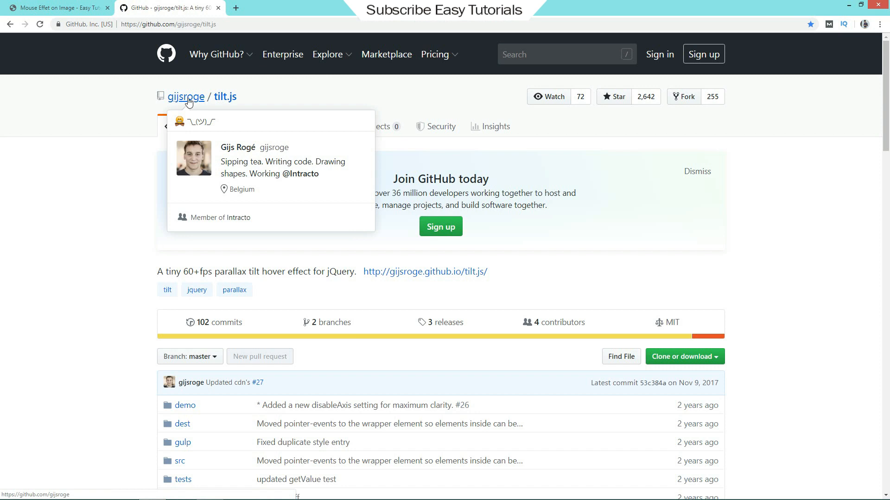
mouse_move(128, 219)
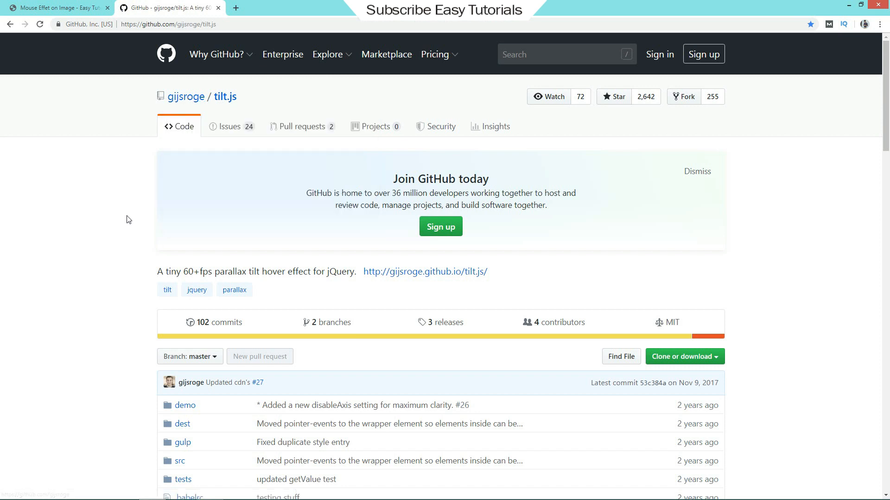
Scroll the tilt.js readme down to the CDN links for tilt.jquery.min.js
scroll(down, 3)
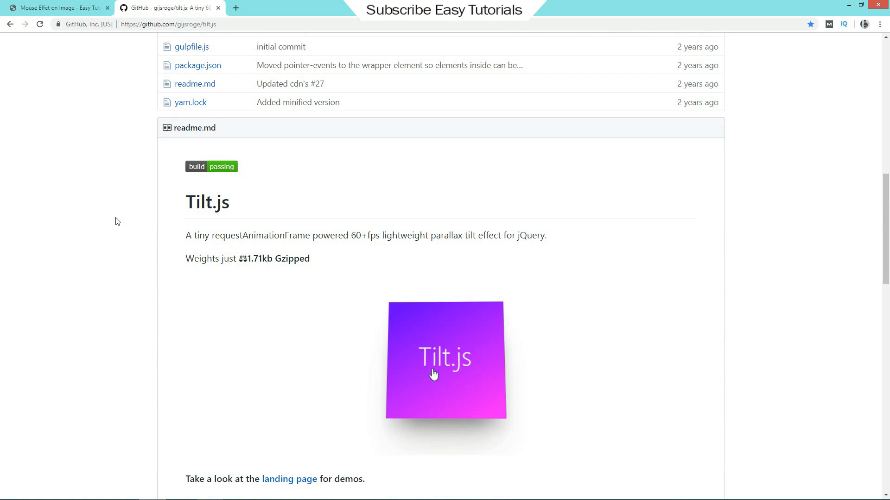
scroll(down, 3)
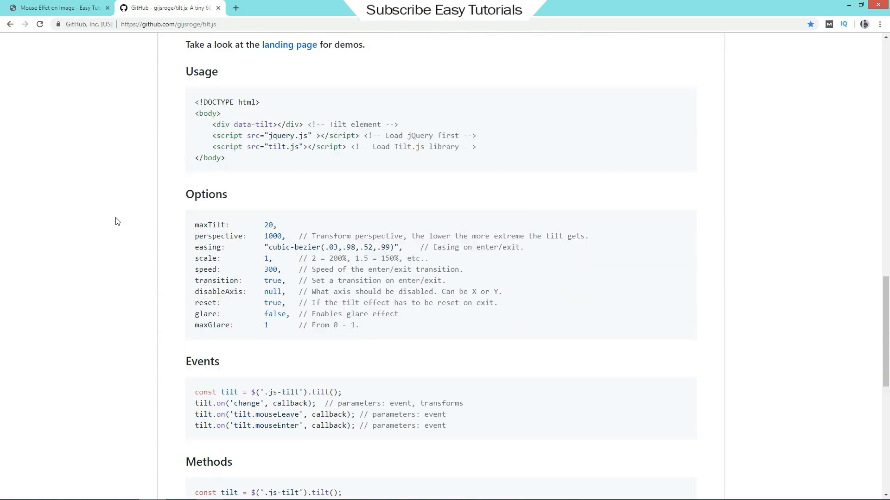
scroll(down, 3)
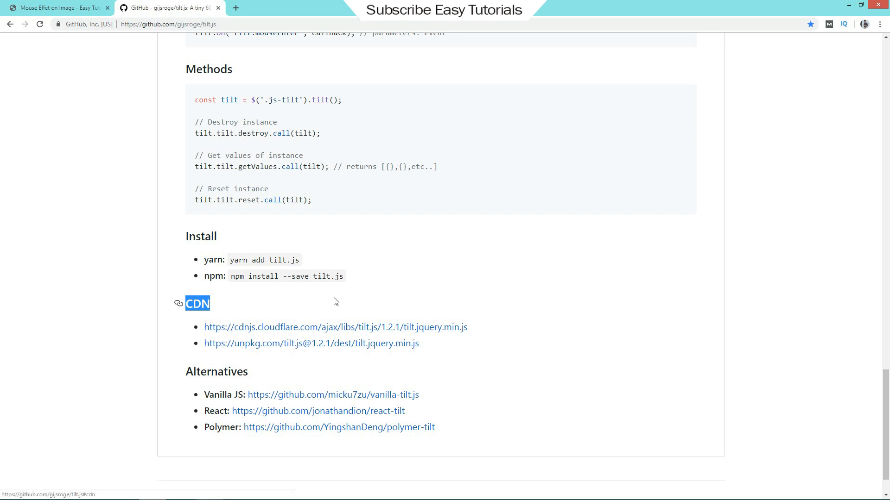
scroll(down, 3)
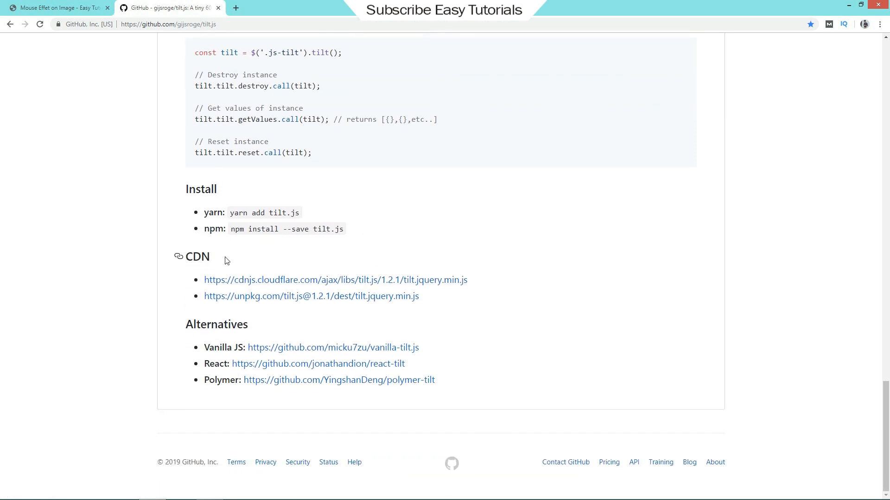
mouse_move(477, 284)
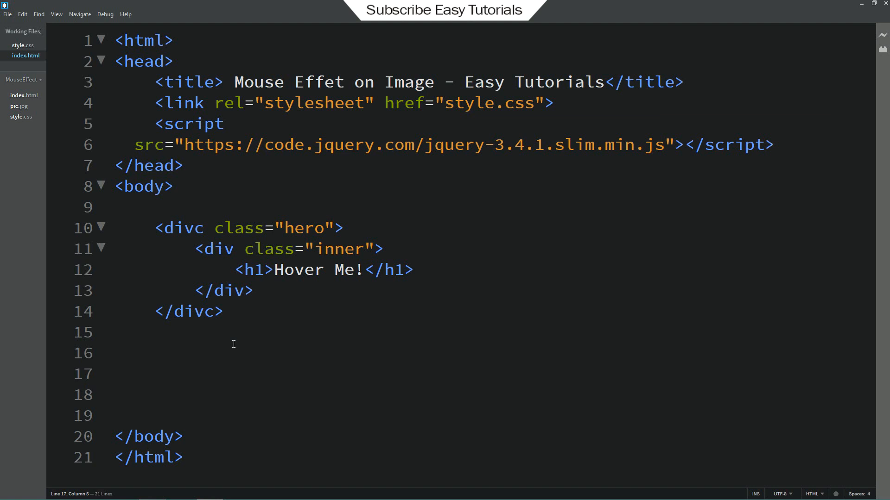
Add a script tag below the hero div loading cdnjs tilt.js 1.2.1 tilt.jquery.min.js
text(<scr)
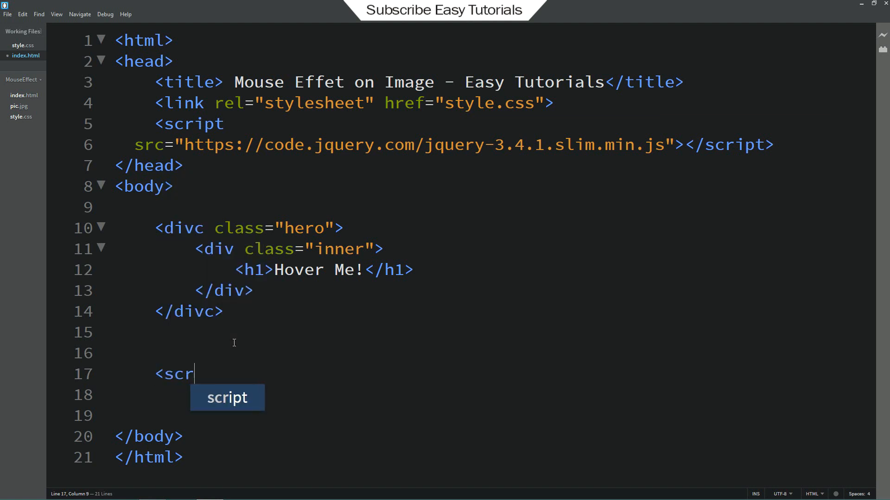
text(ipt)
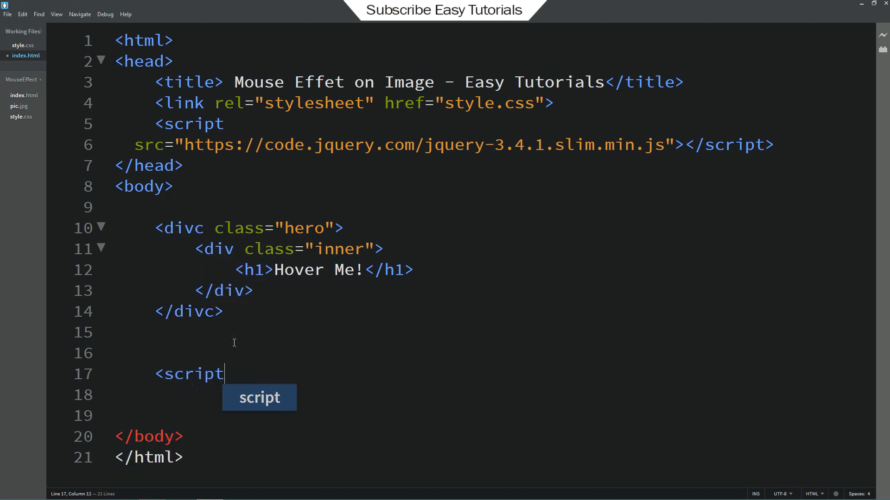
text(s)
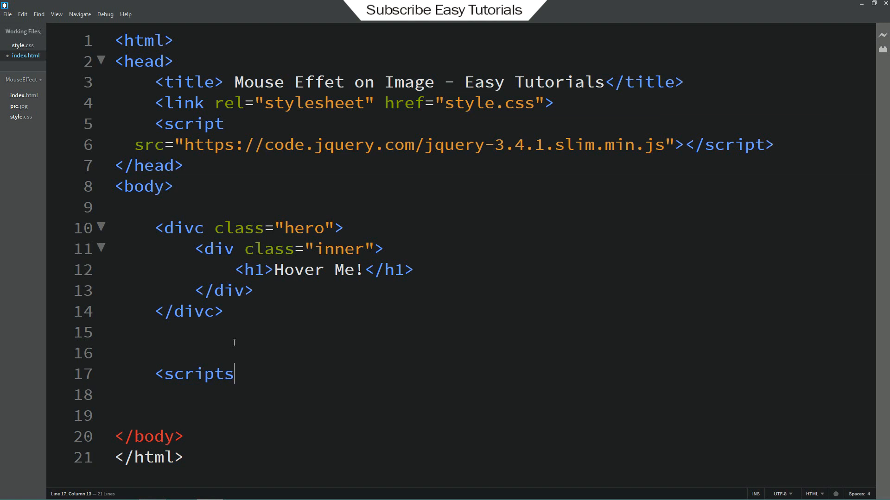
text(sc)
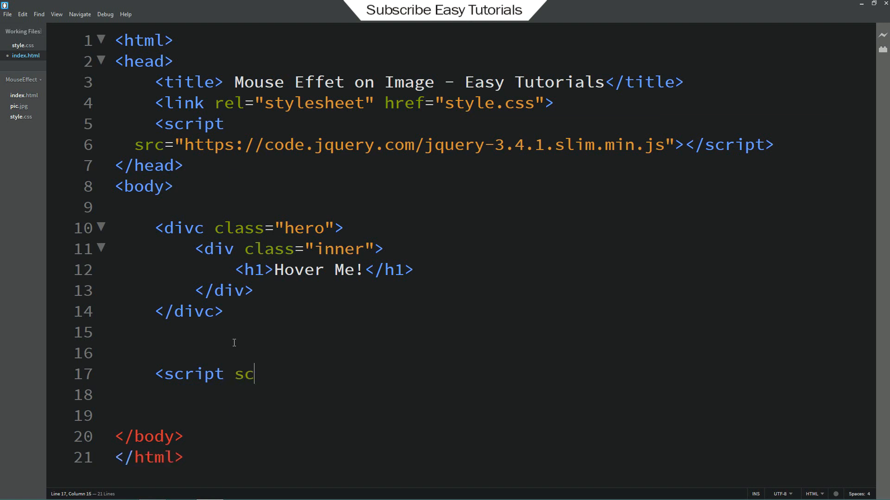
text(c)
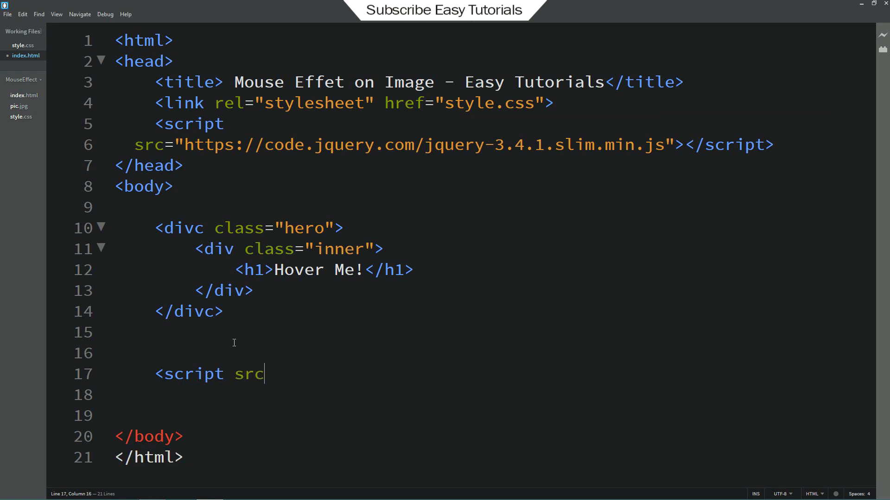
text(="")
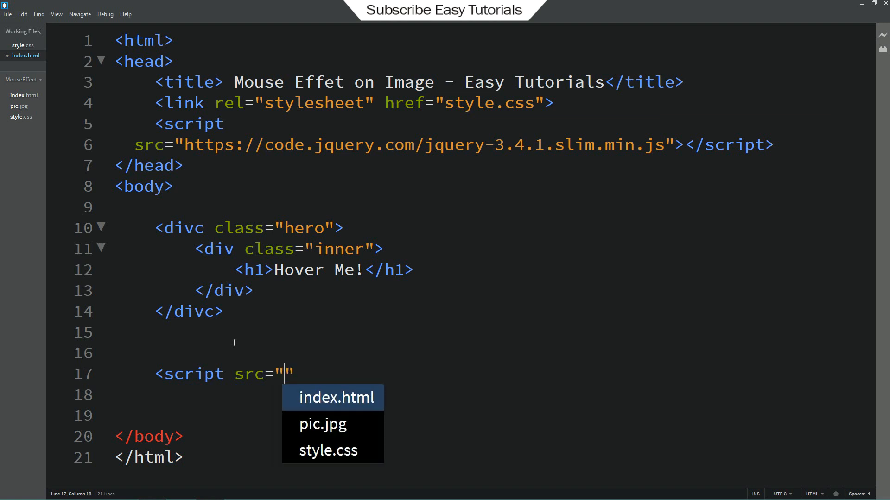
text(https://cdnjs.cloudflare.com/ajax/libs/tilt.js/1.2.1/tilt.jquery.min.js)
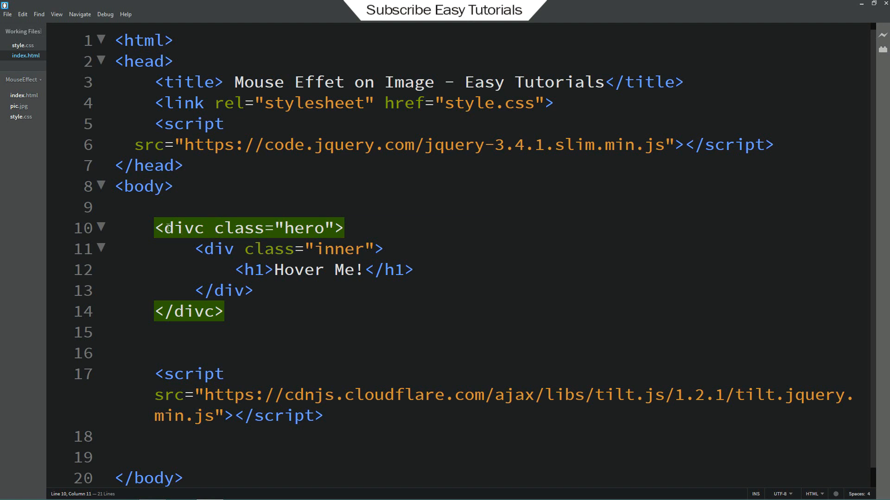
click(207, 248)
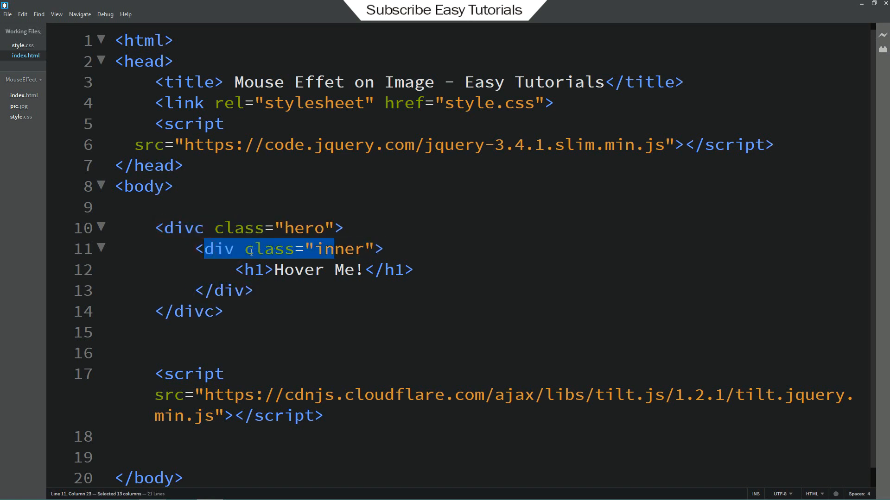
Insert data-tilt before the class attribute in the <div class="inner"> tag
text(da)
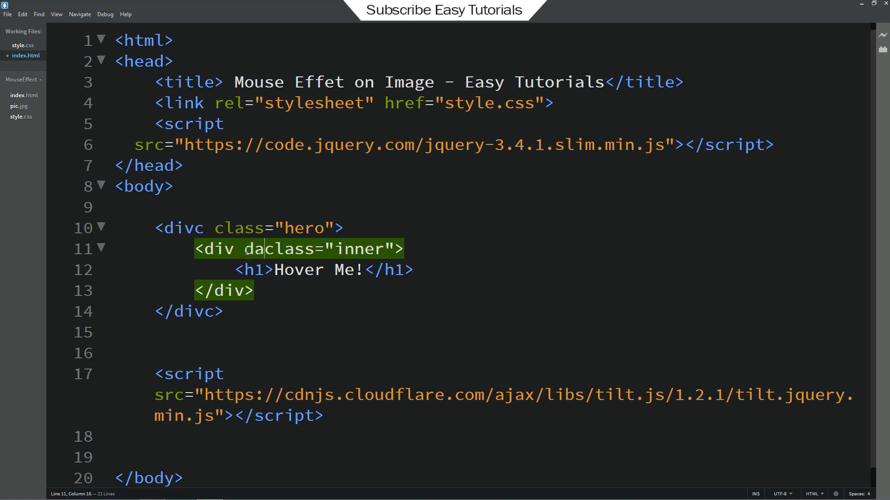
text(ta-ti)
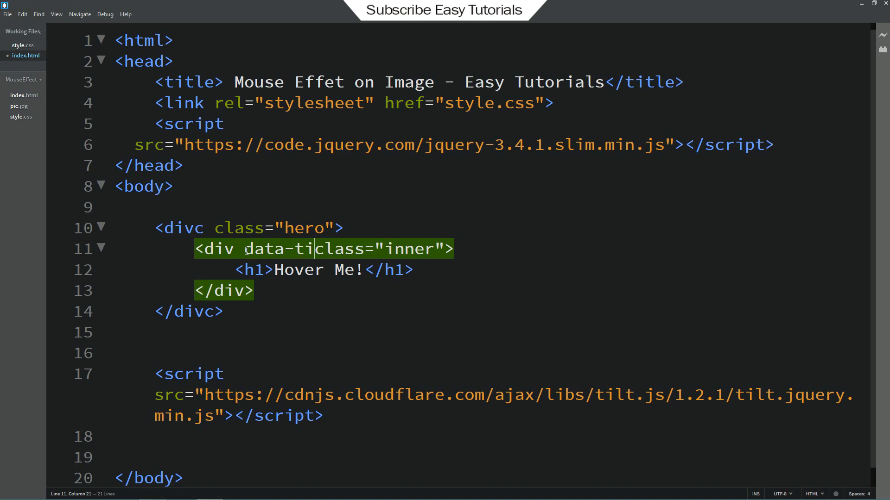
text(lt)
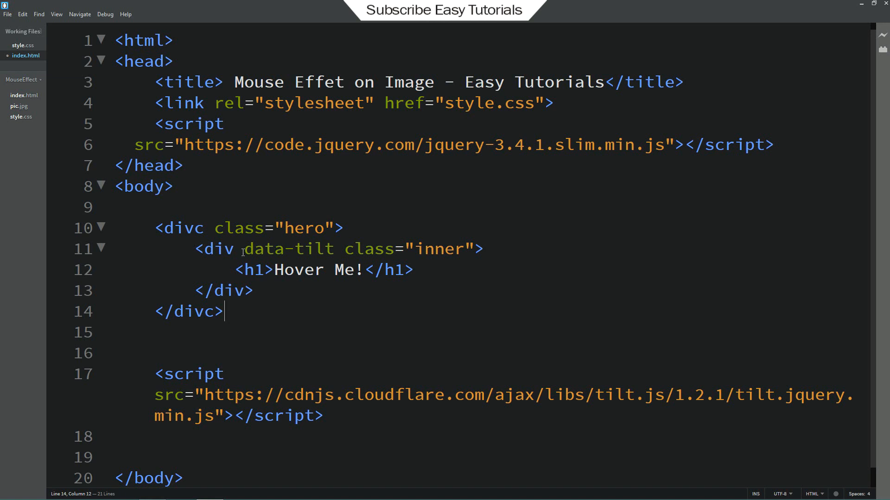
double_click(288, 248)
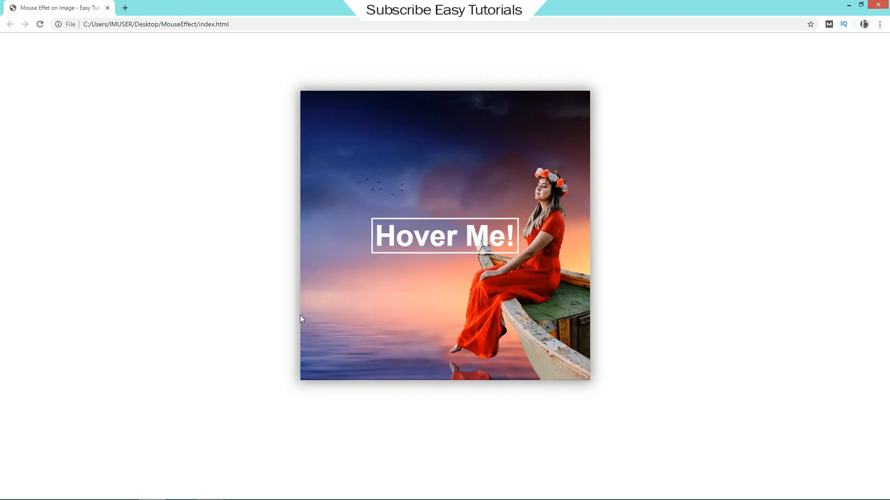
mouse_move(334, 316)
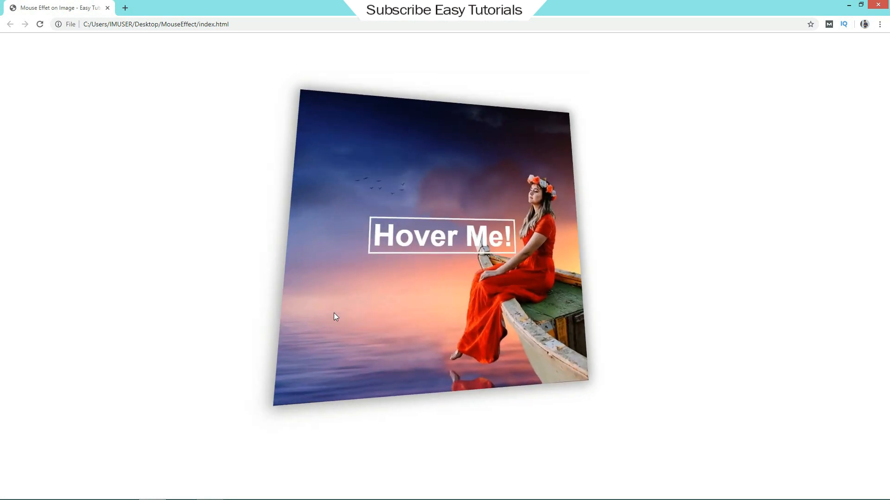
mouse_move(304, 387)
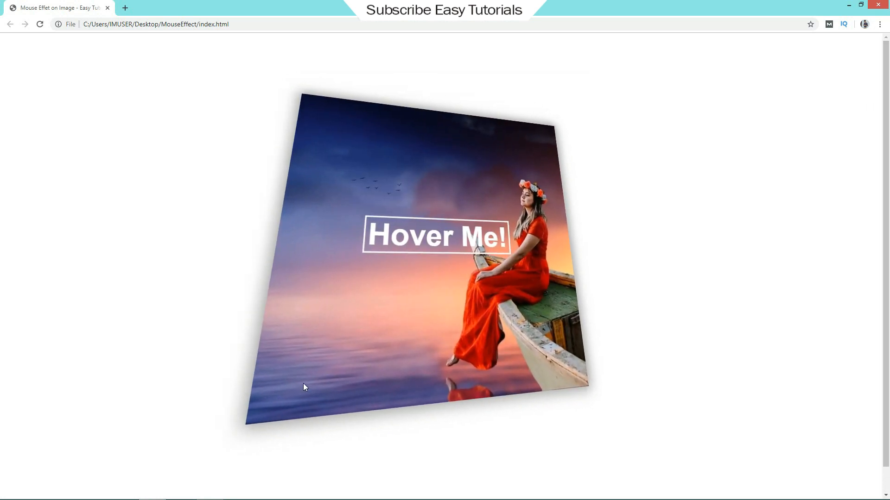
mouse_move(621, 413)
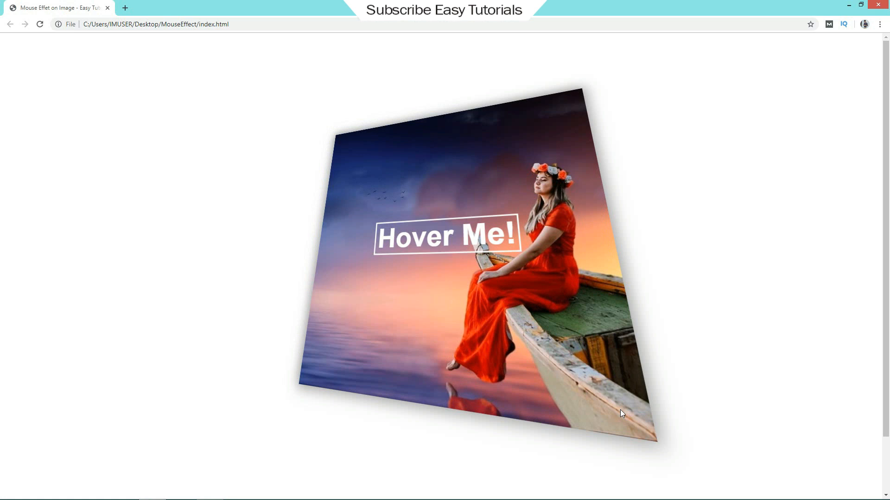
mouse_move(630, 63)
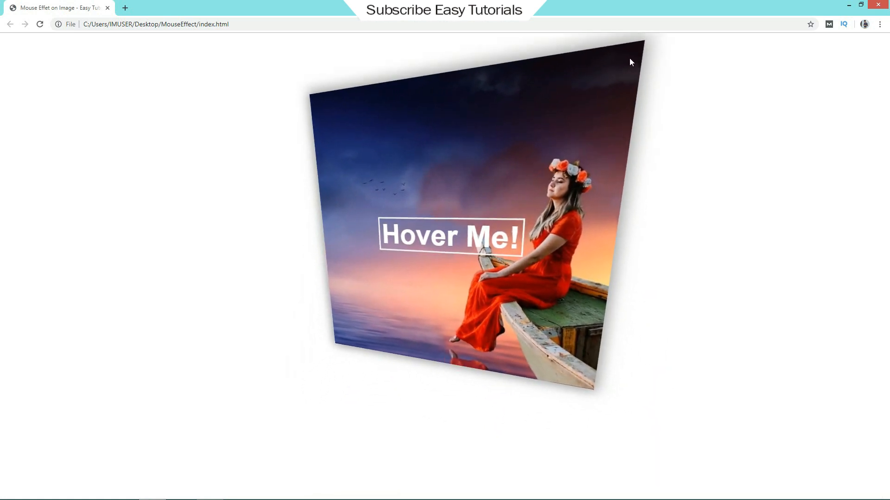
mouse_move(345, 106)
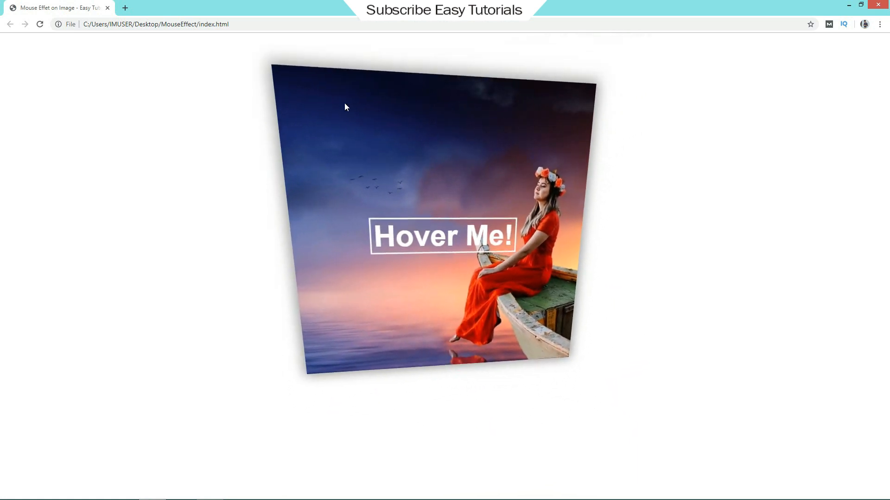
mouse_move(281, 372)
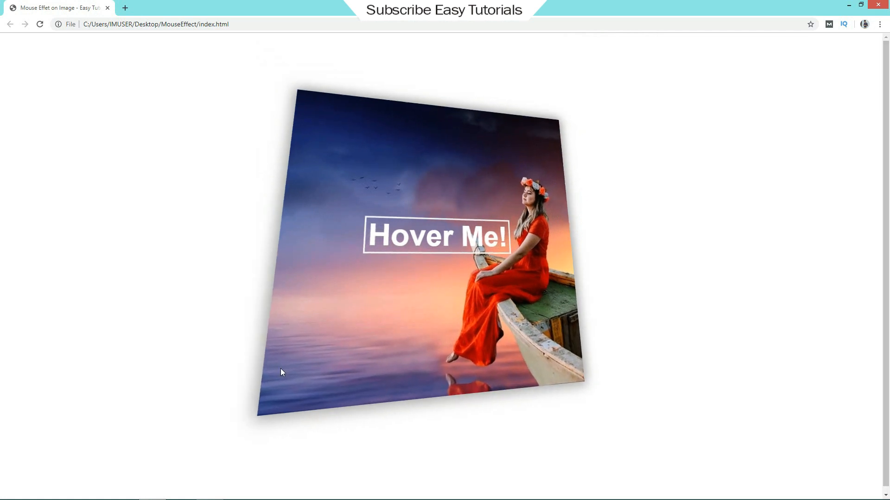
mouse_move(539, 117)
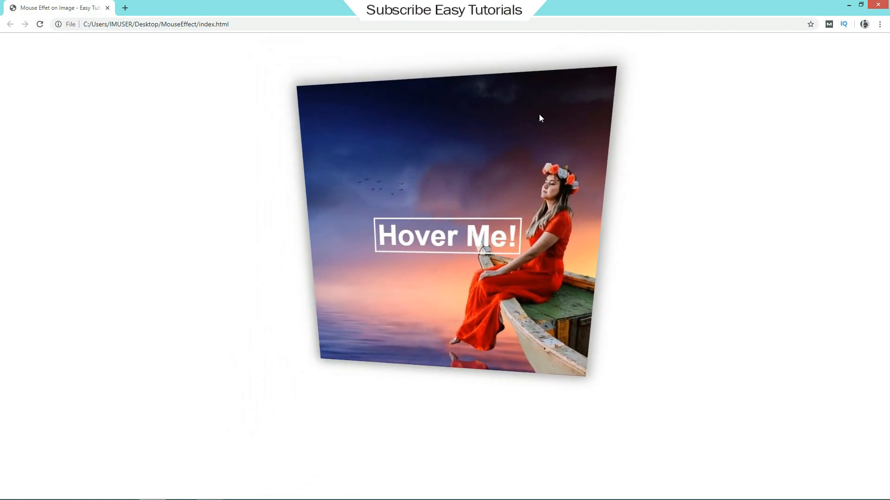
mouse_move(578, 383)
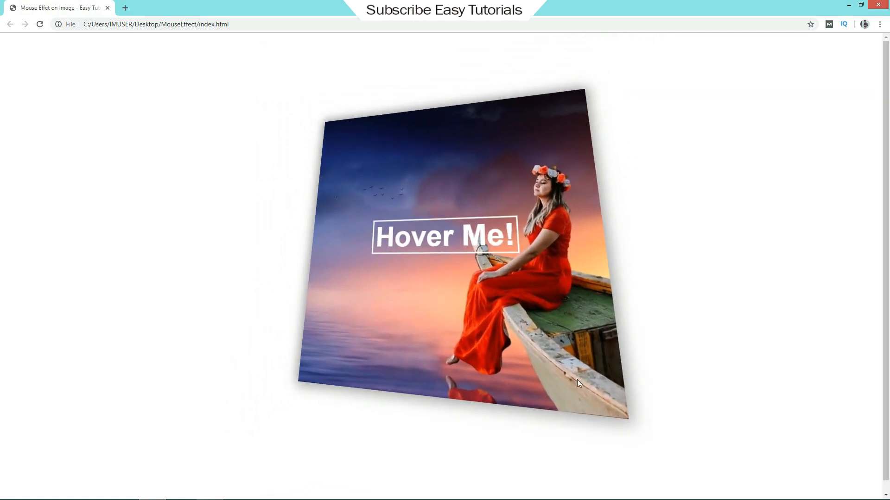
mouse_move(425, 353)
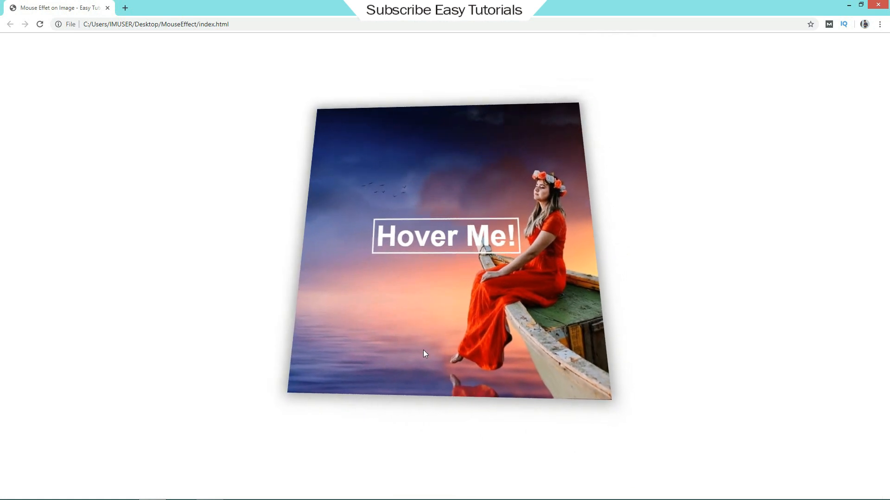
mouse_move(491, 332)
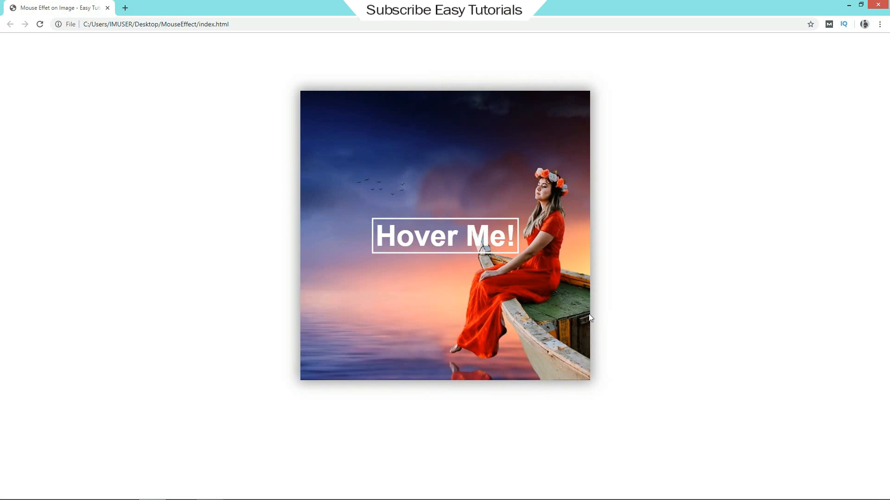
mouse_move(353, 206)
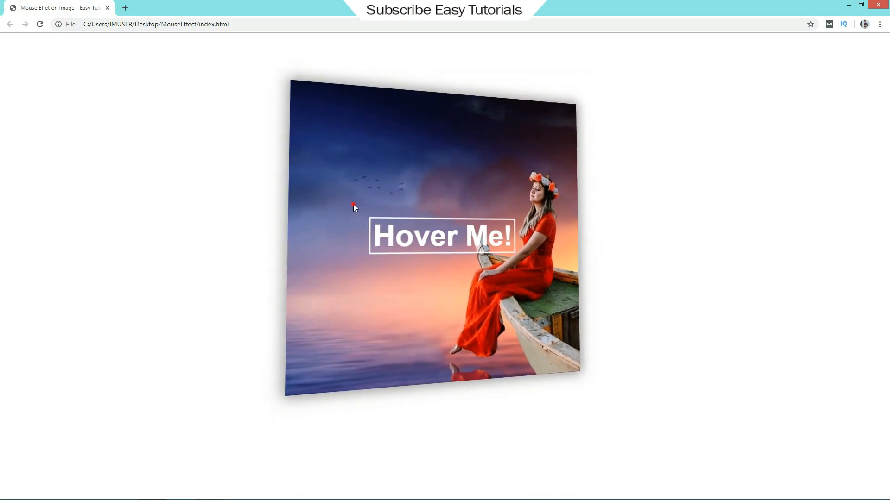
mouse_move(589, 373)
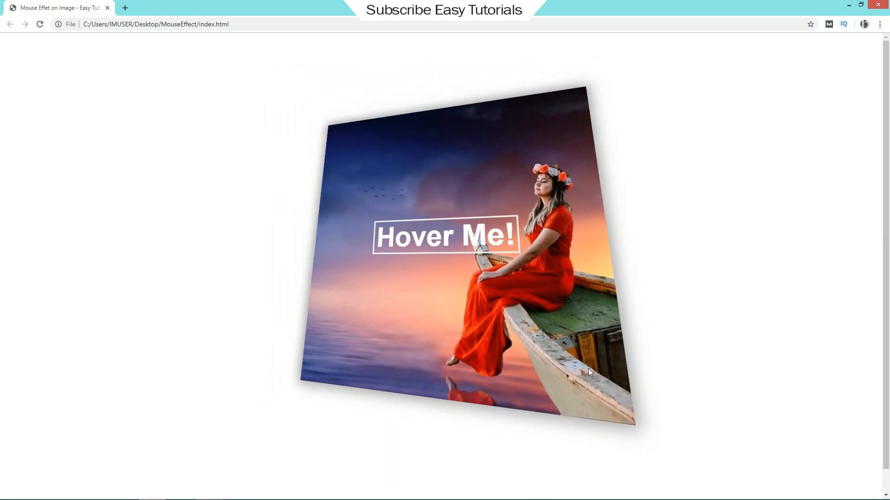
mouse_move(399, 370)
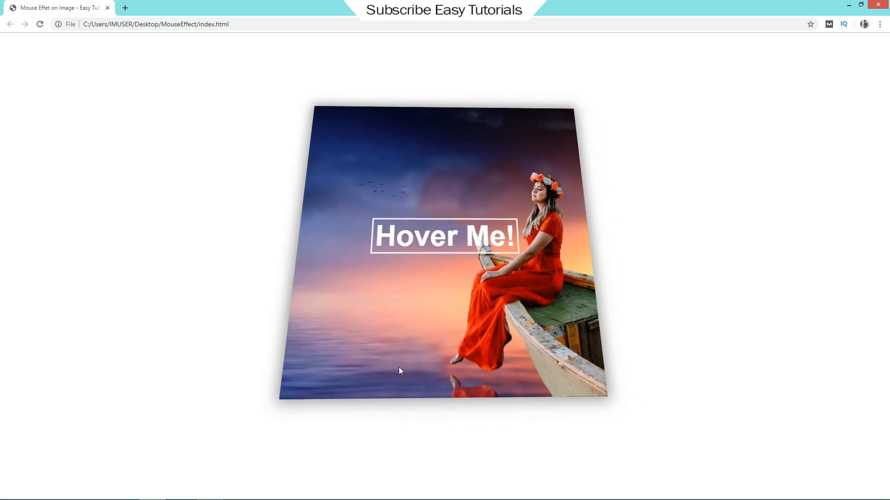
mouse_move(612, 404)
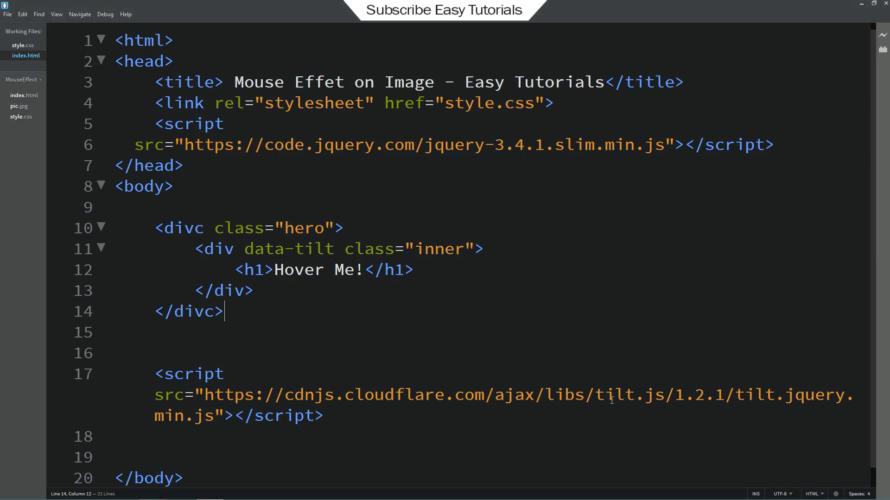
Add transform-style: preserve-3d to the .inner rule in style.css
click(22, 44)
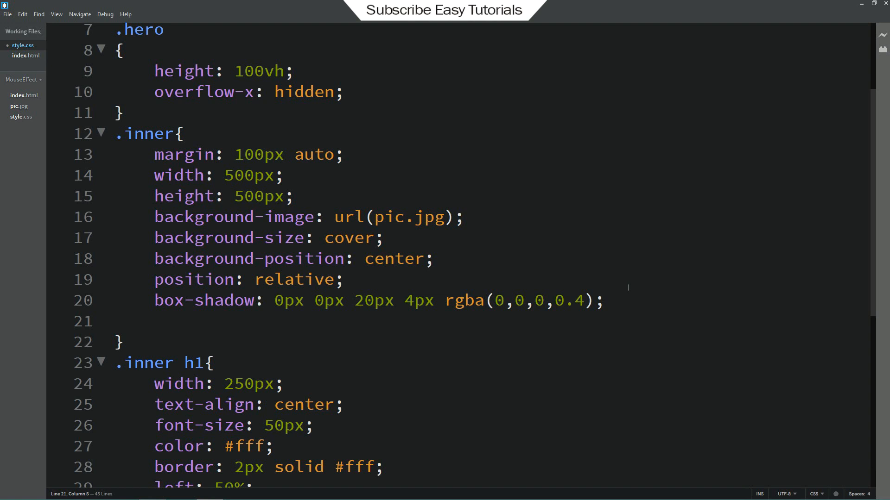
text(transform-style: preserve-3d;)
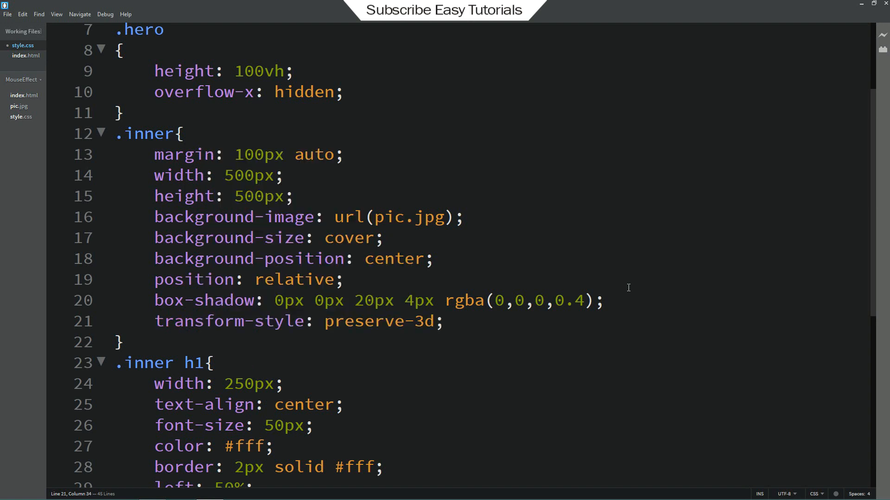
click(444, 321)
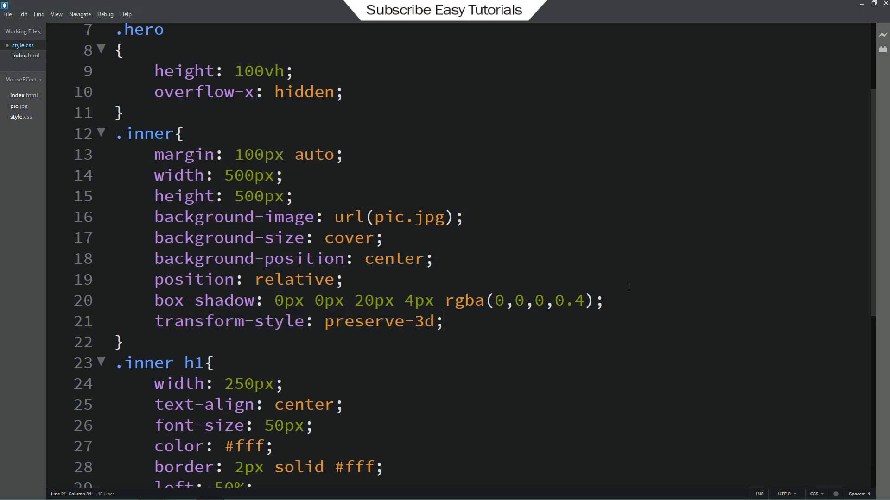
Append translateZ(50px) to the .inner h1 transform after translateY(-50%)
scroll(down, 3)
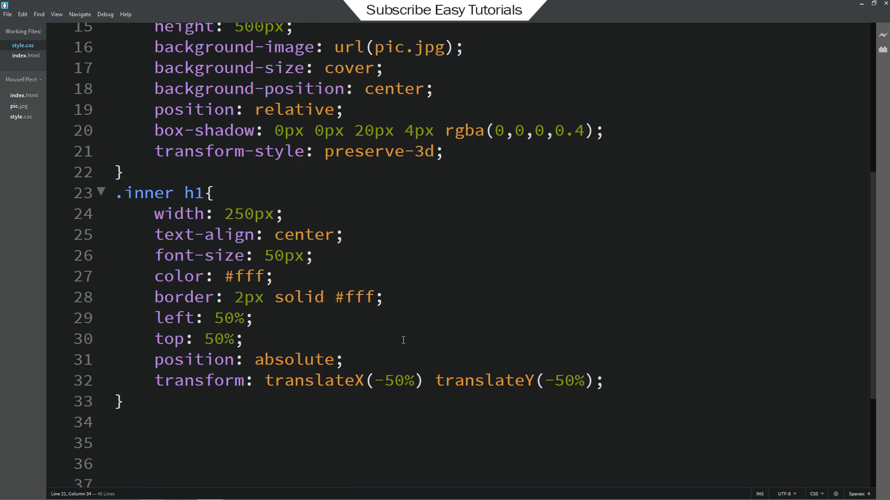
double_click(483, 366)
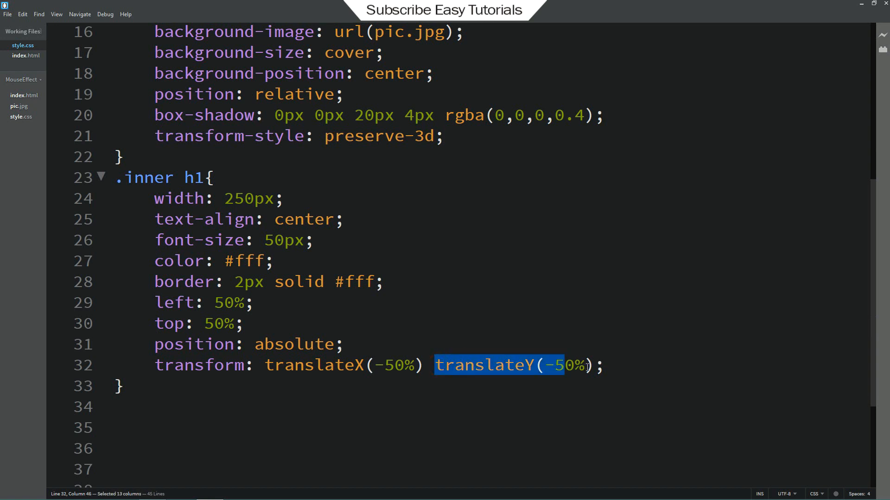
click(592, 365)
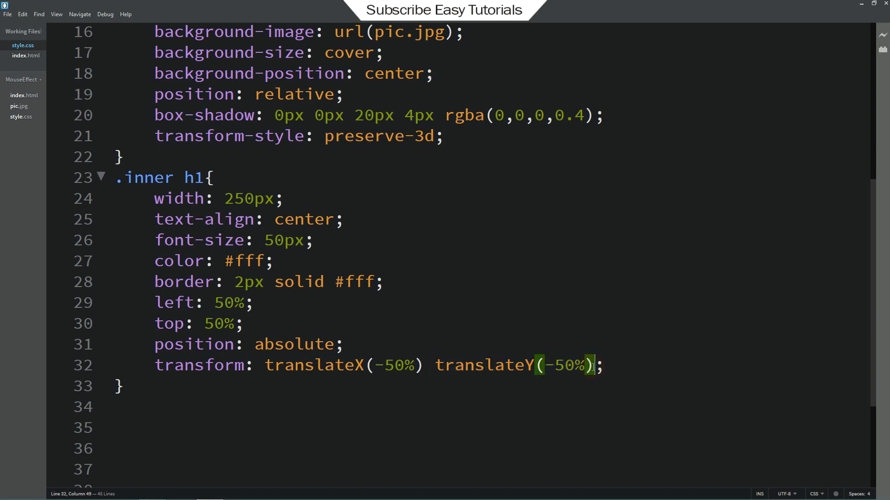
text(translateY(-50%))
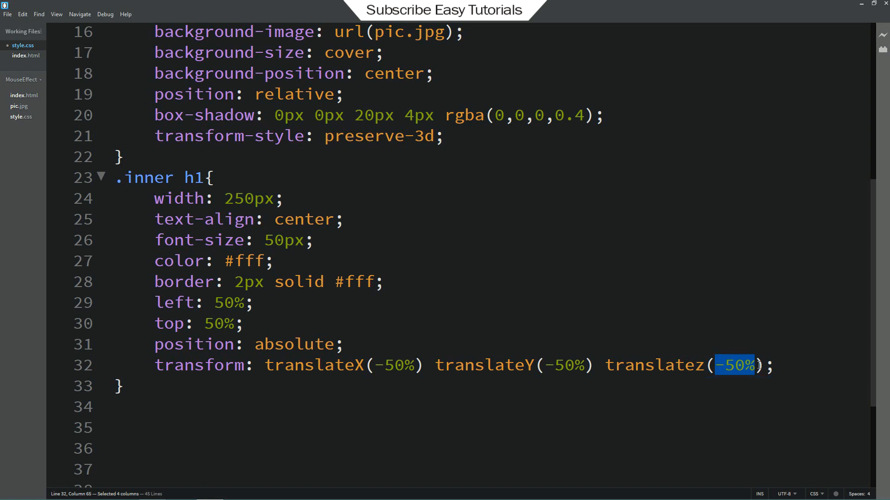
text(50px)
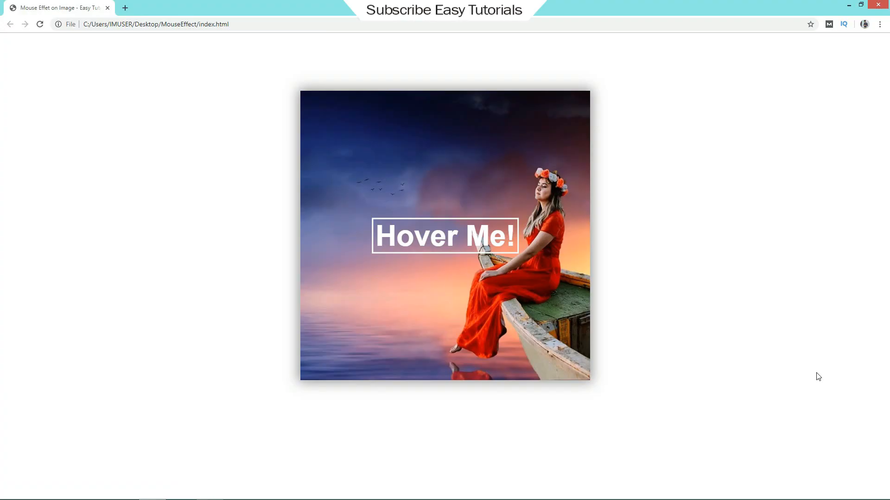
mouse_move(567, 282)
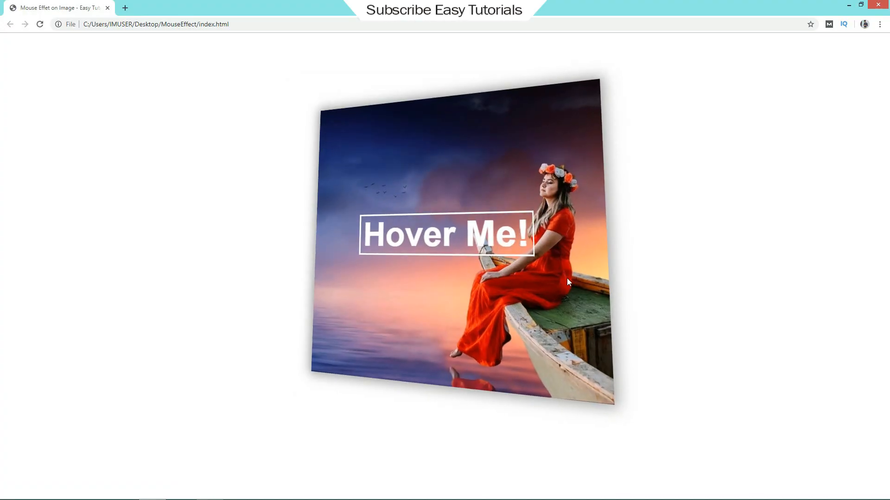
mouse_move(322, 164)
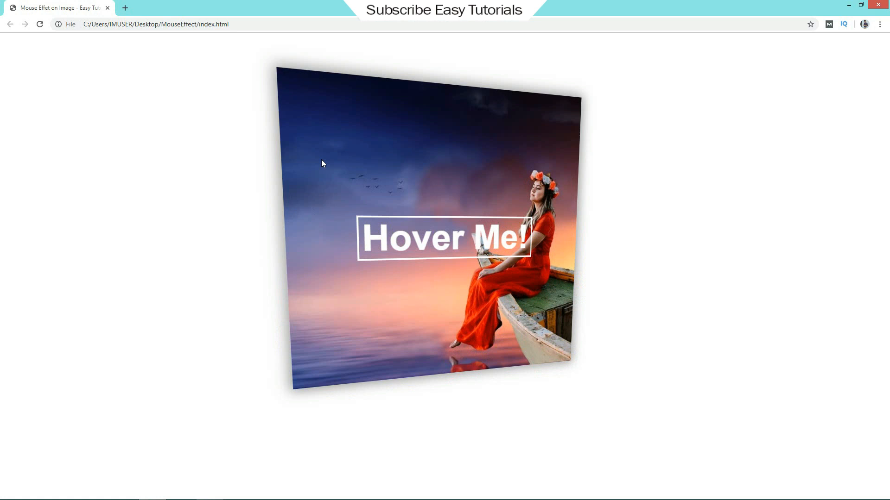
mouse_move(365, 238)
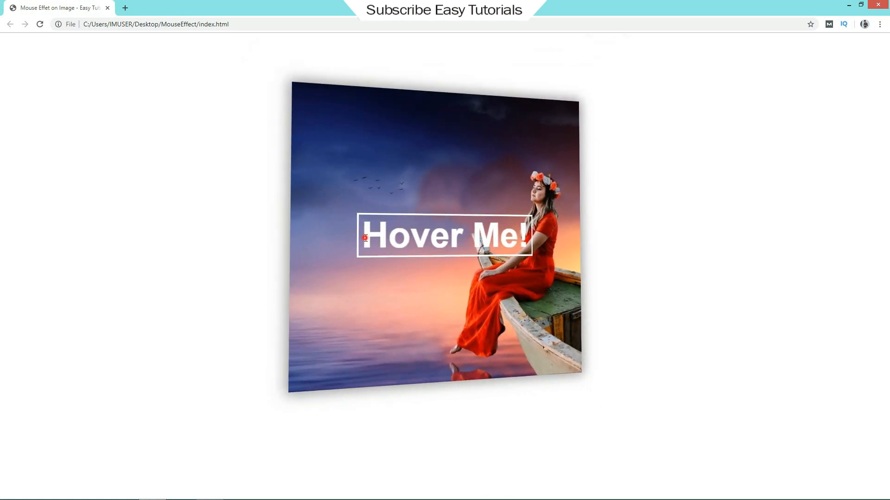
mouse_move(380, 240)
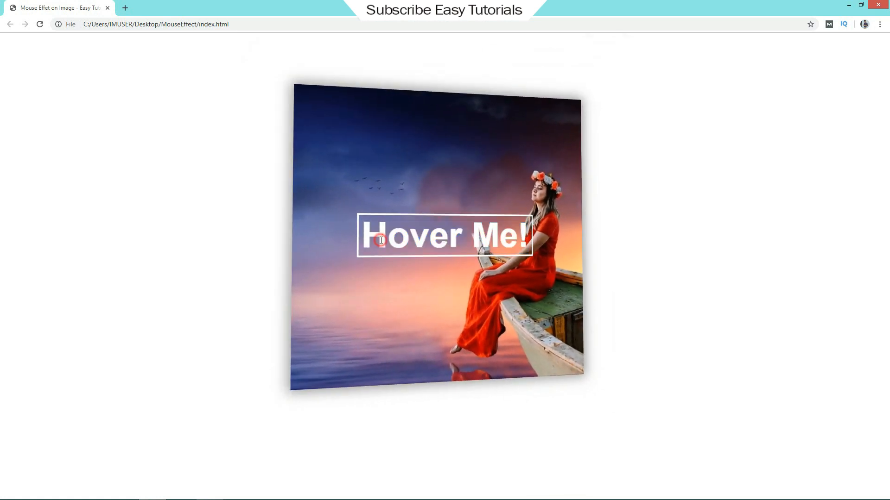
mouse_move(597, 407)
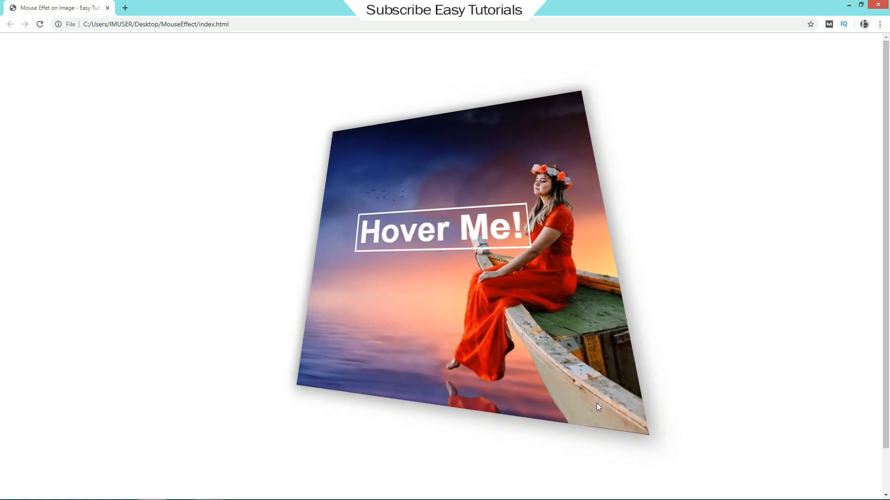
mouse_move(291, 395)
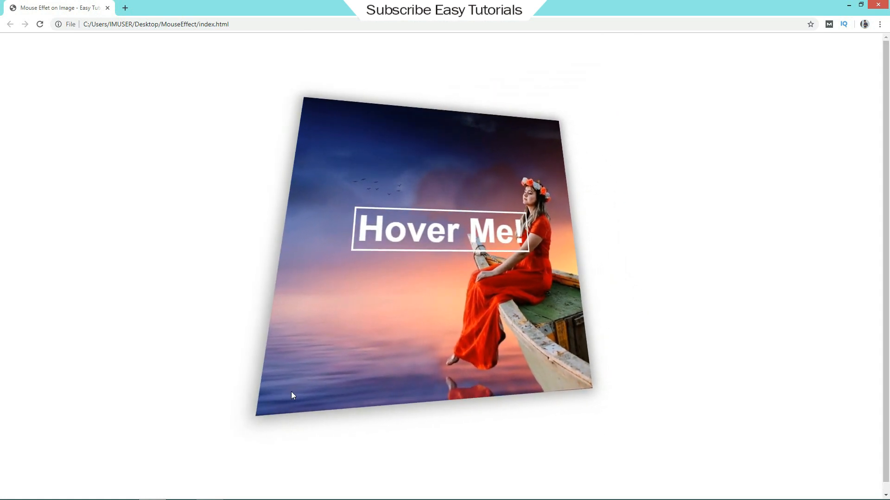
mouse_move(627, 61)
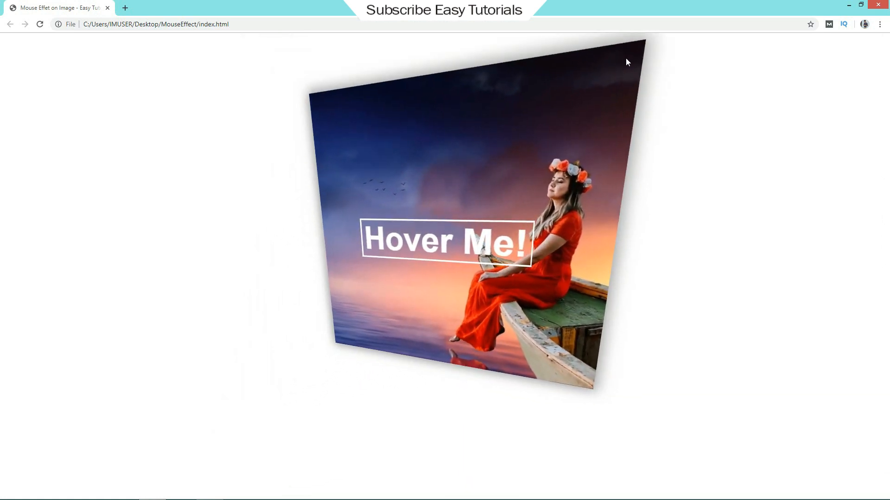
mouse_move(337, 186)
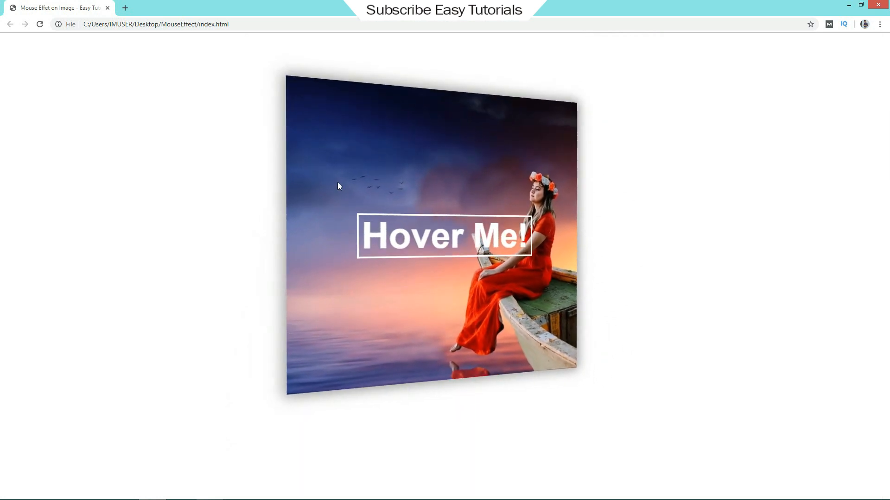